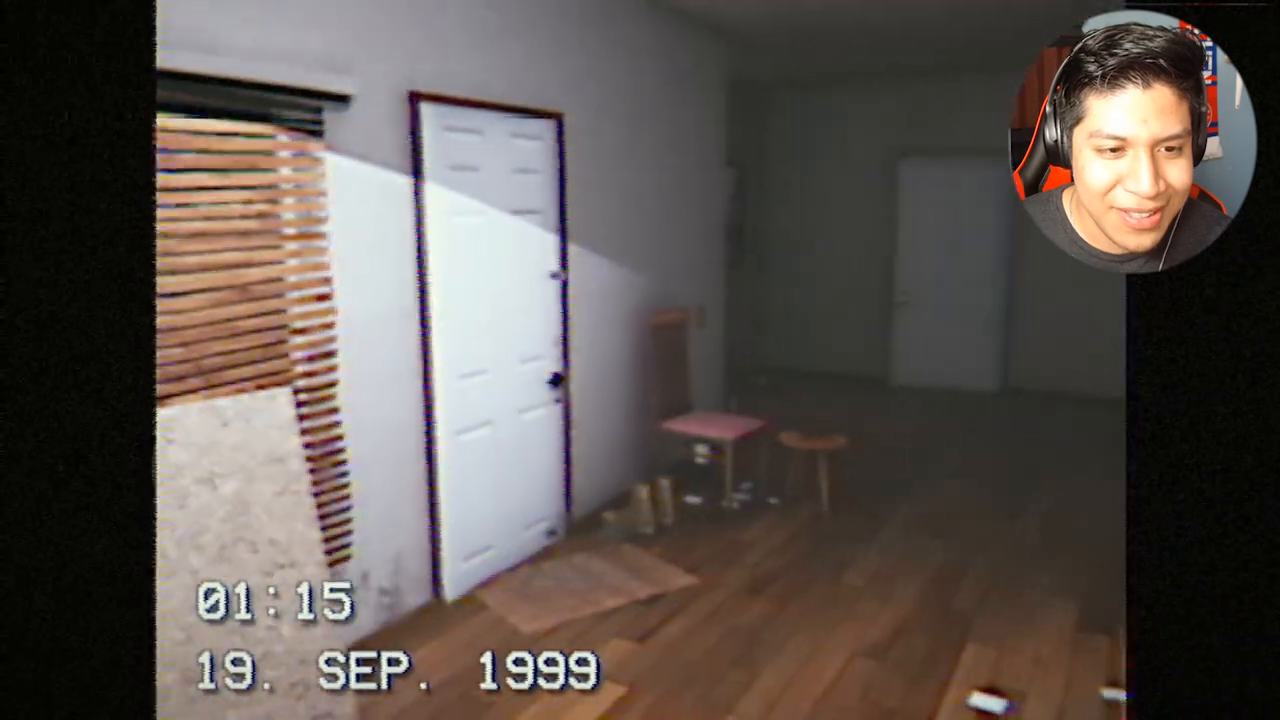
pyautogui.moveTo(640, 360)
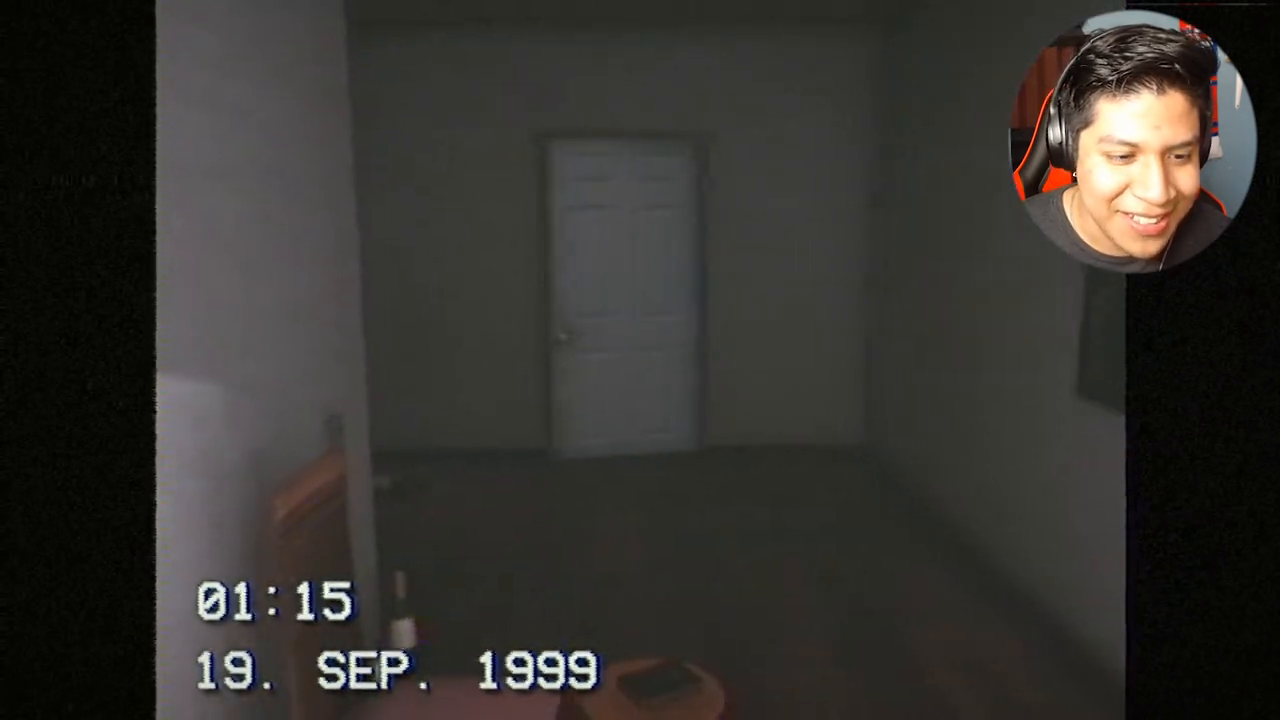
pyautogui.moveTo(640, 360)
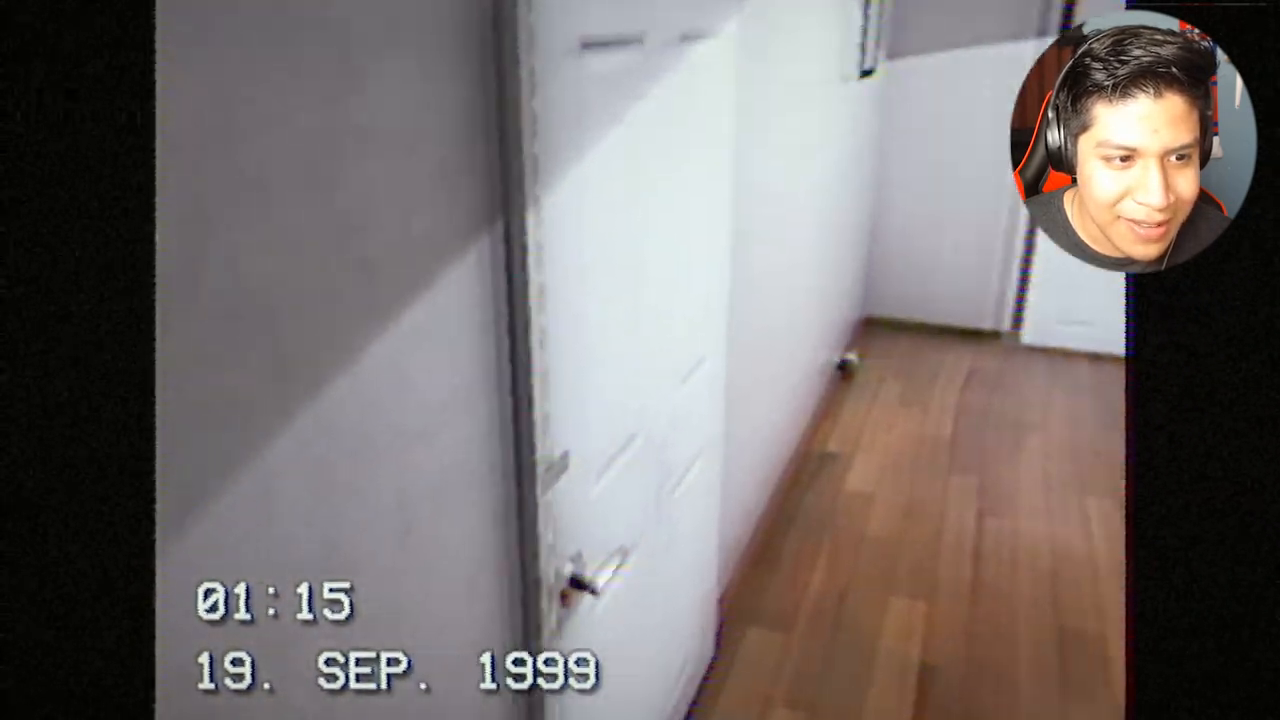
pyautogui.moveTo(640, 360)
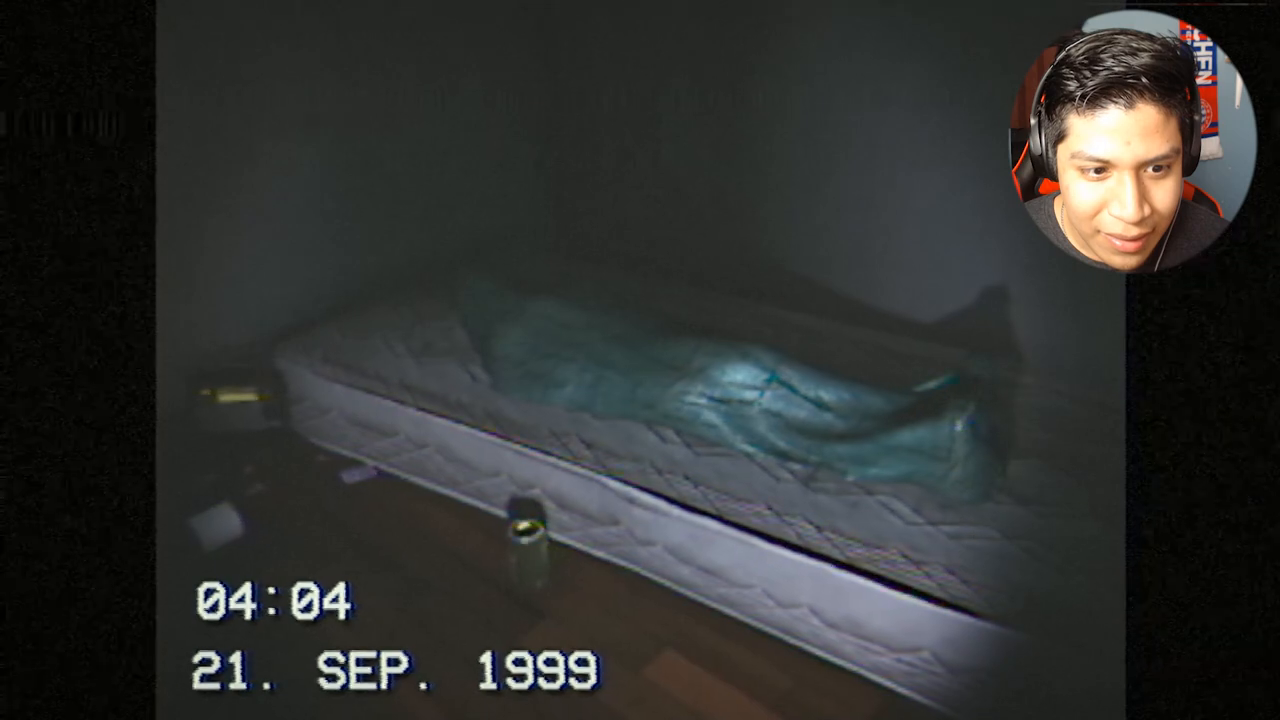
pyautogui.moveTo(640, 360)
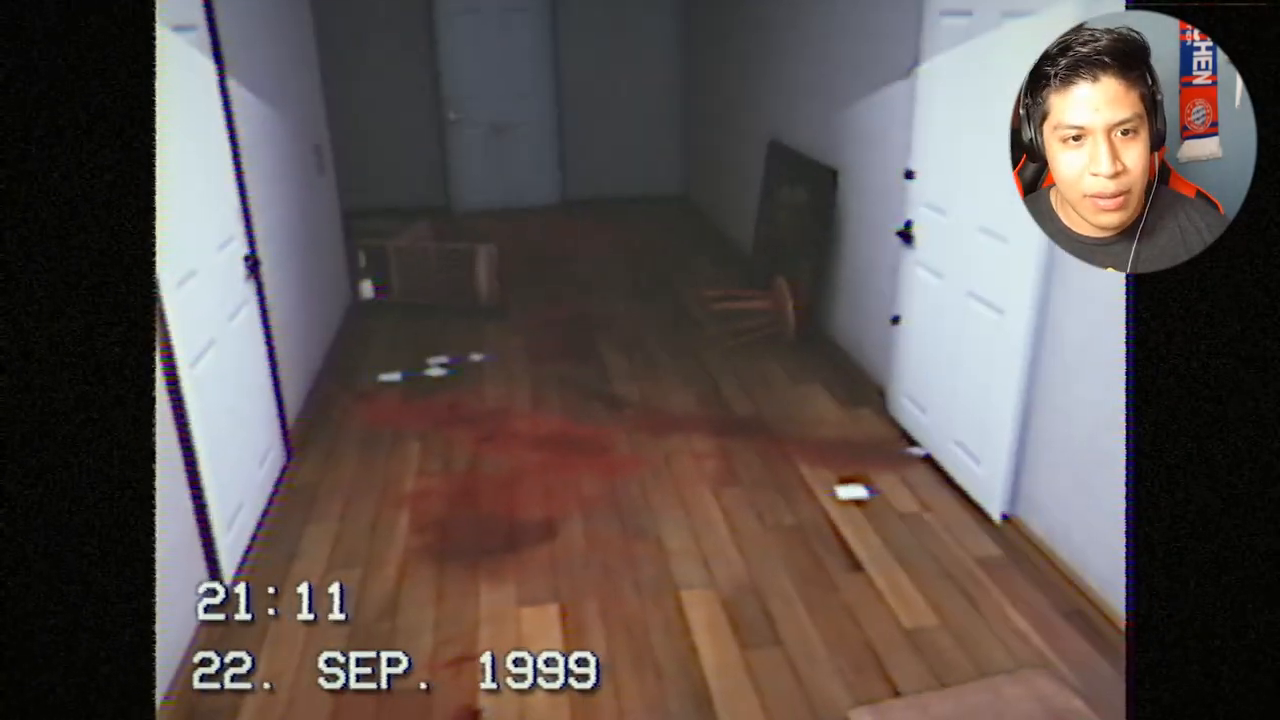
pyautogui.moveTo(640, 360)
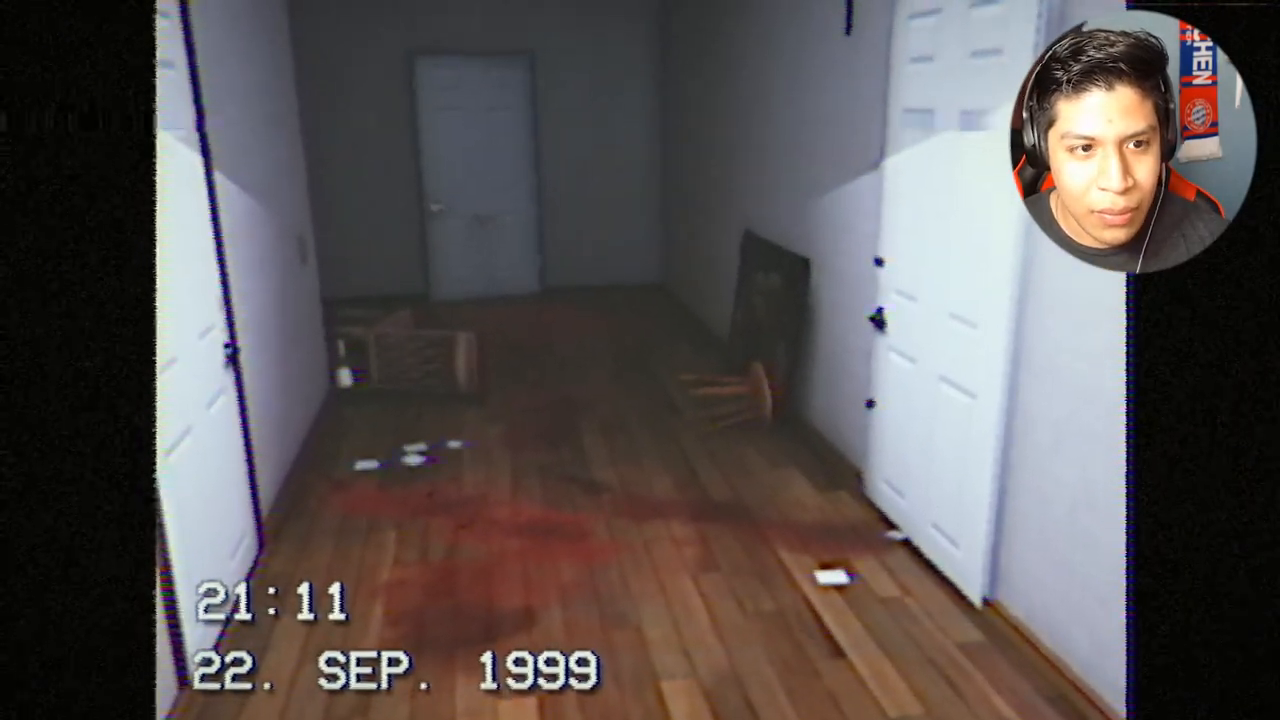
pyautogui.moveTo(640, 360)
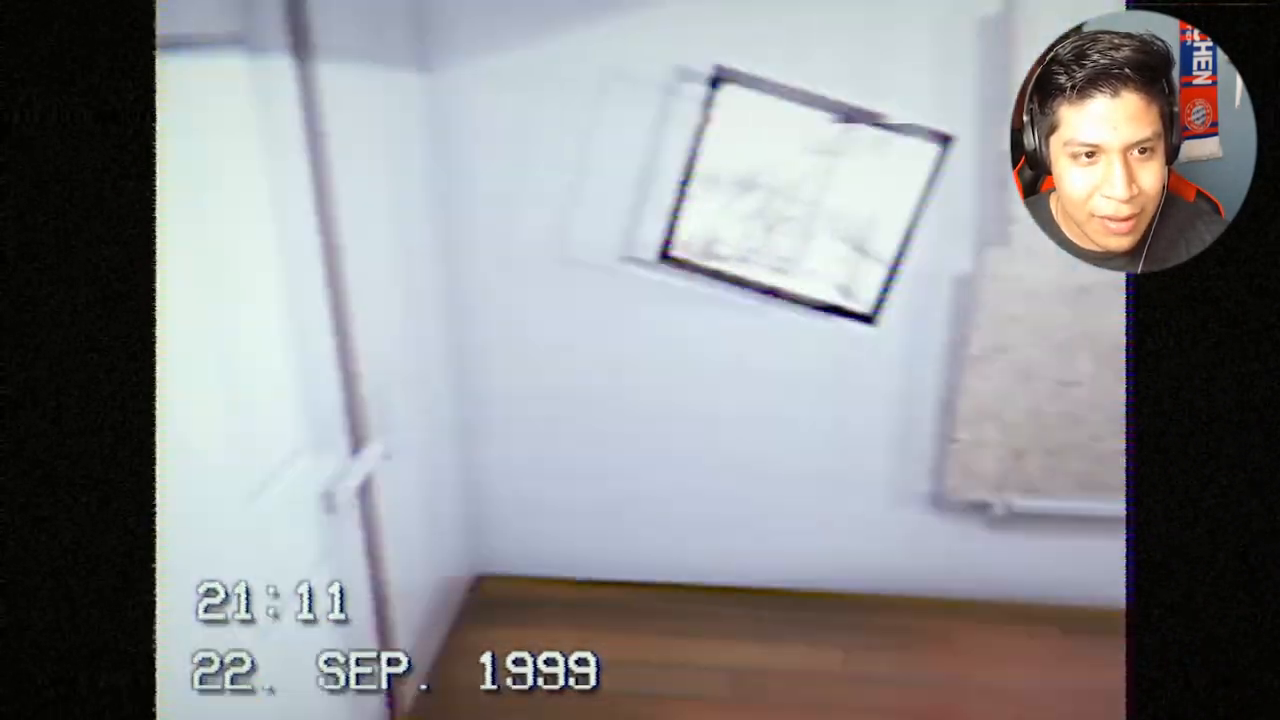
pyautogui.moveTo(640, 360)
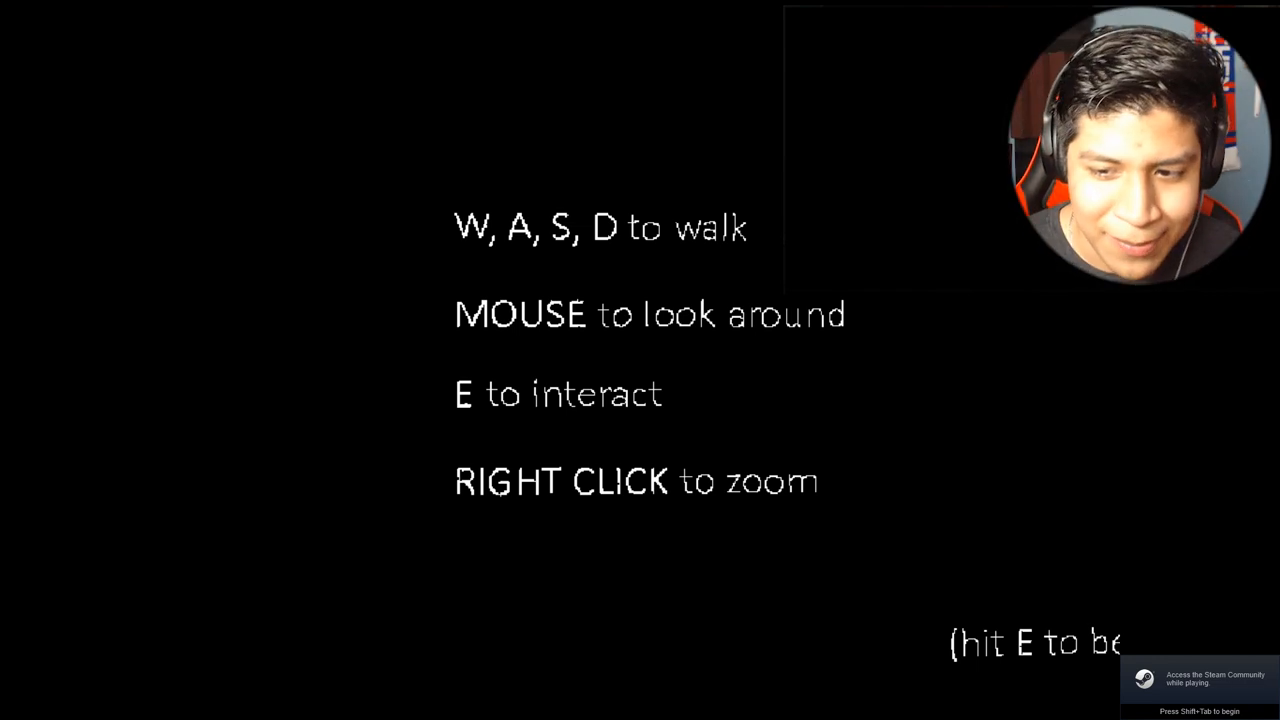
# - Begin the game from the controls screen and wake beside the bedside lamp and alarm clock
pyautogui.press('e')
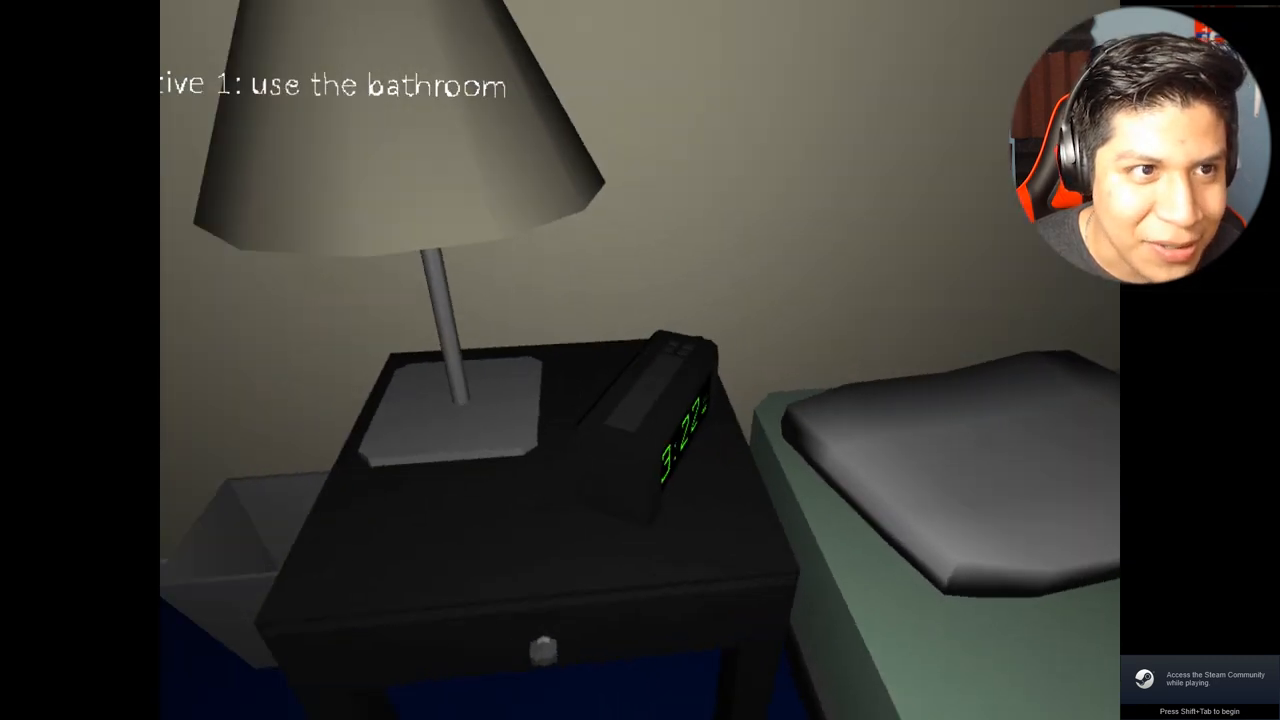
pyautogui.moveTo(640, 360)
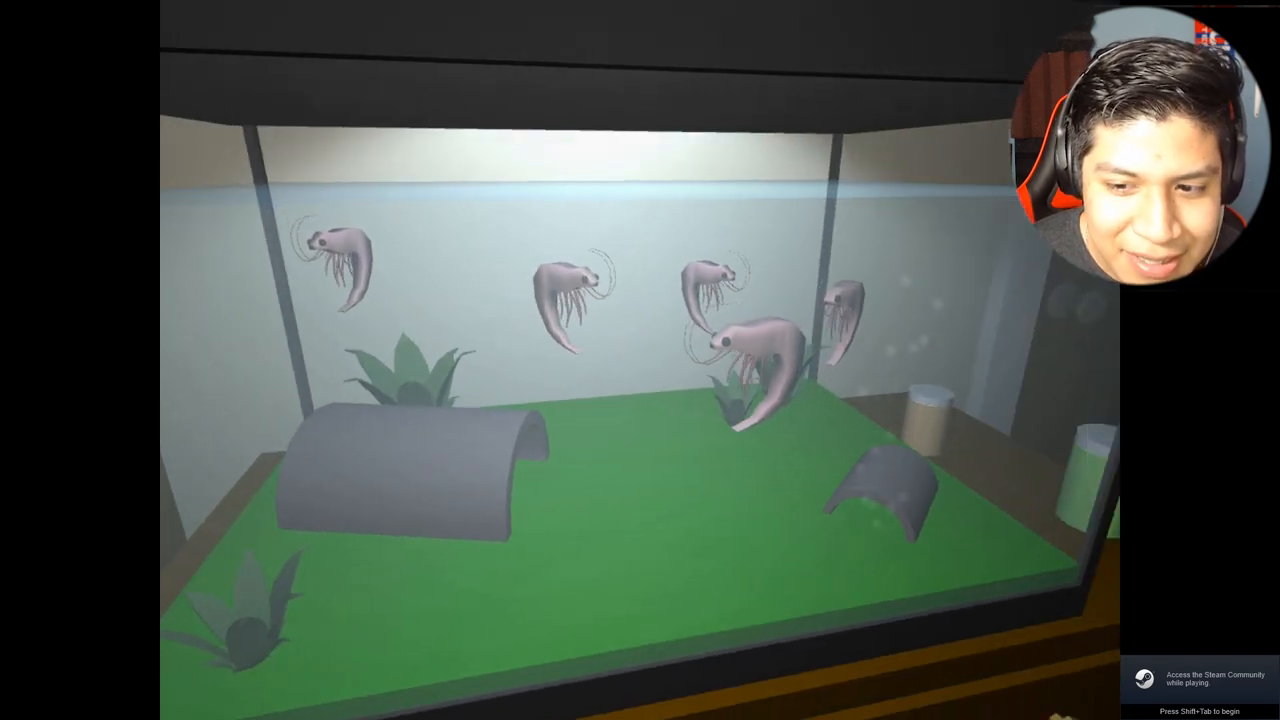
# - Walk the hallway past the island painting, boarded door and shrimp aquarium
pyautogui.press('shift+tab')
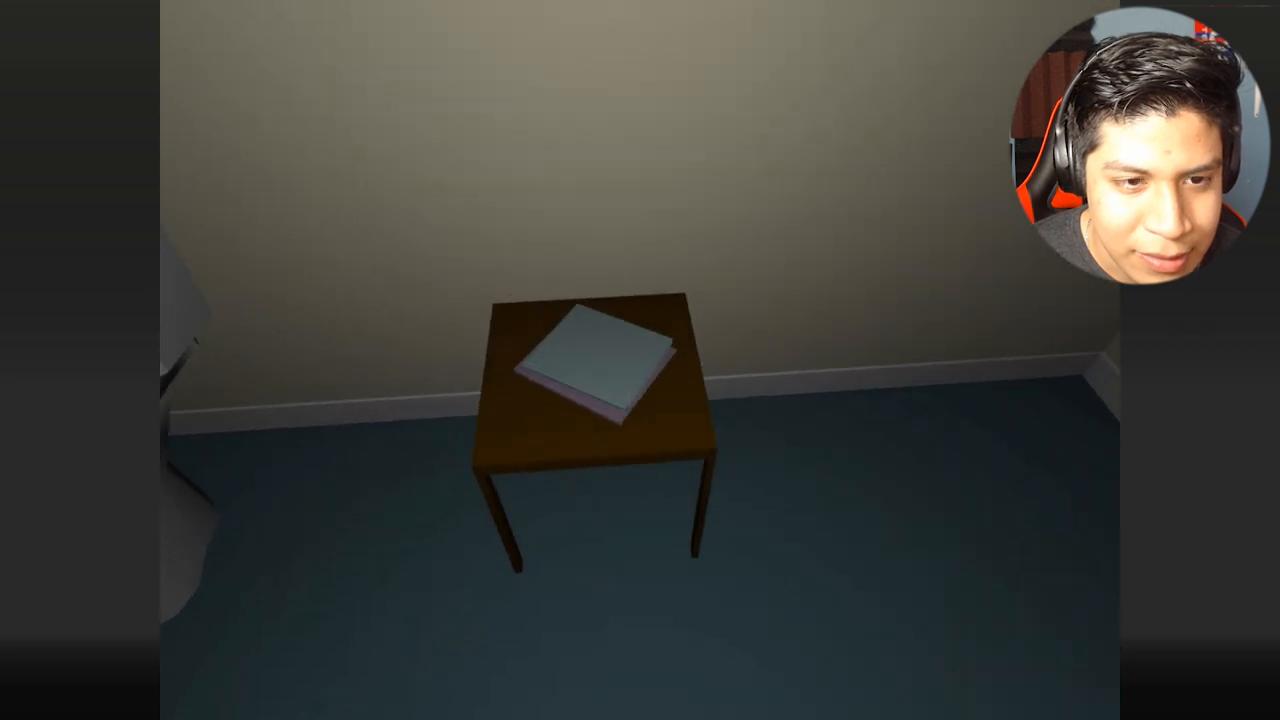
pyautogui.moveTo(640, 360)
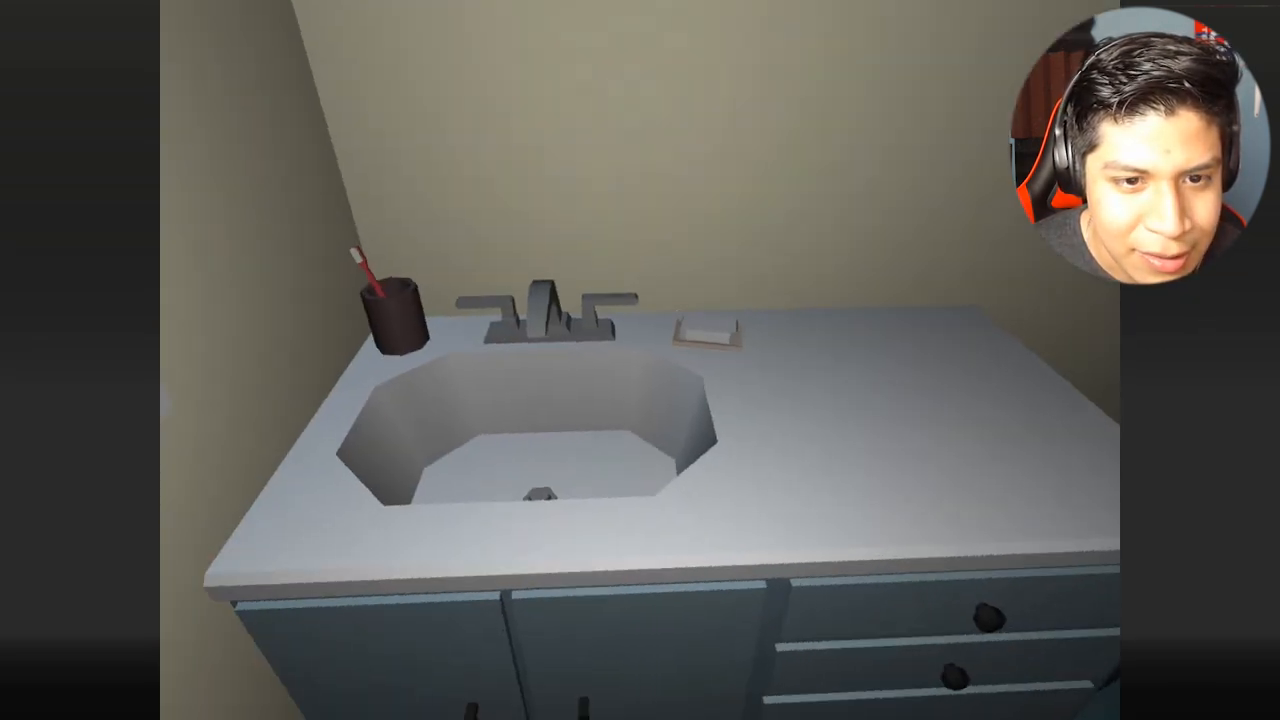
pyautogui.moveTo(640, 360)
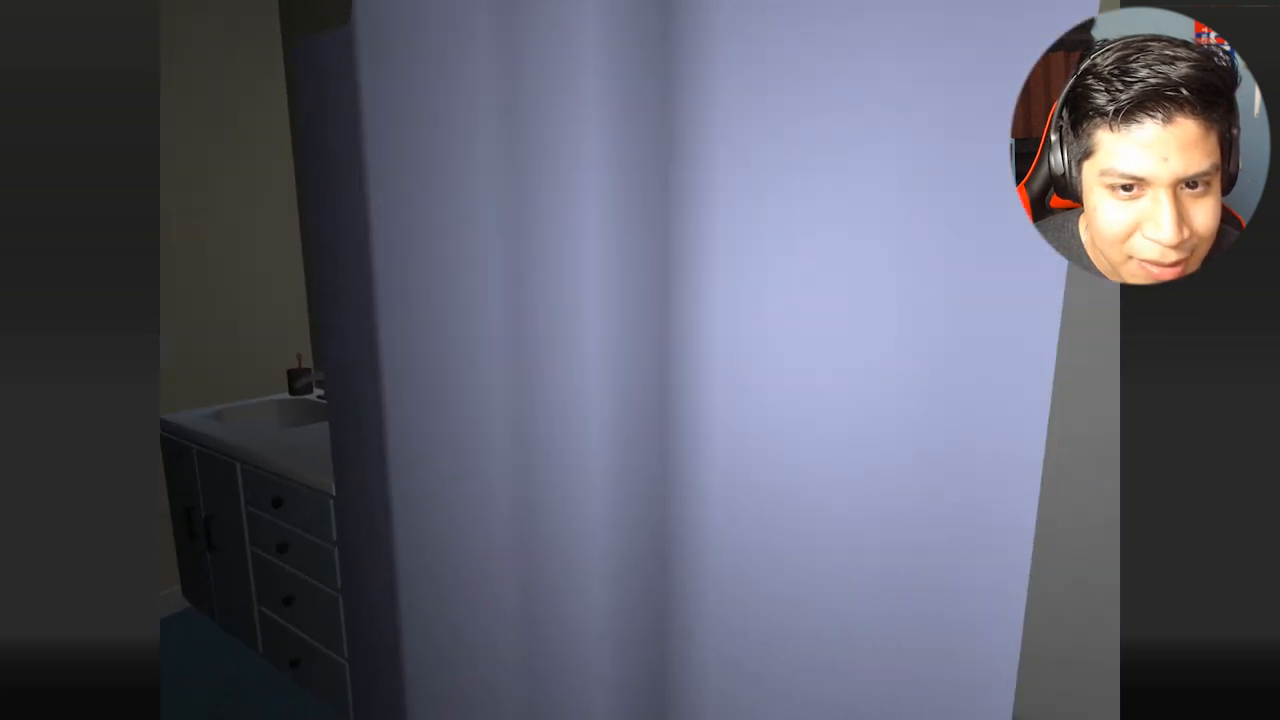
pyautogui.moveTo(640, 360)
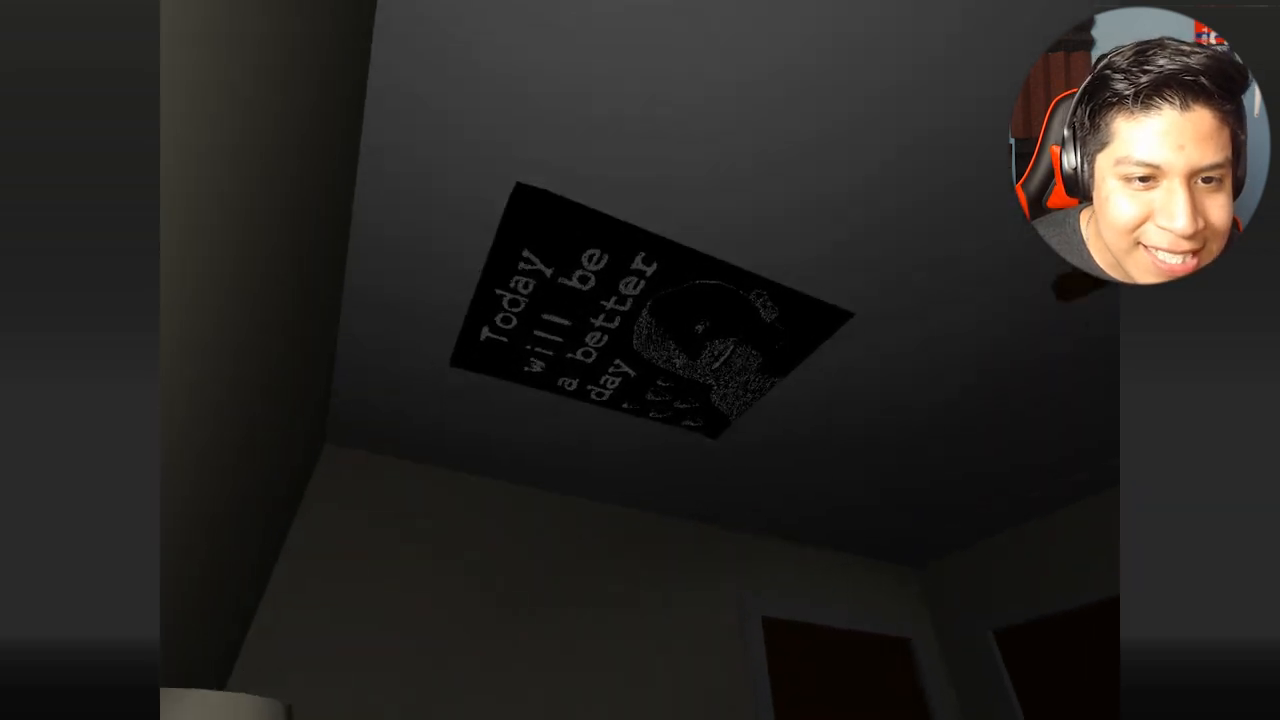
pyautogui.moveTo(640, 360)
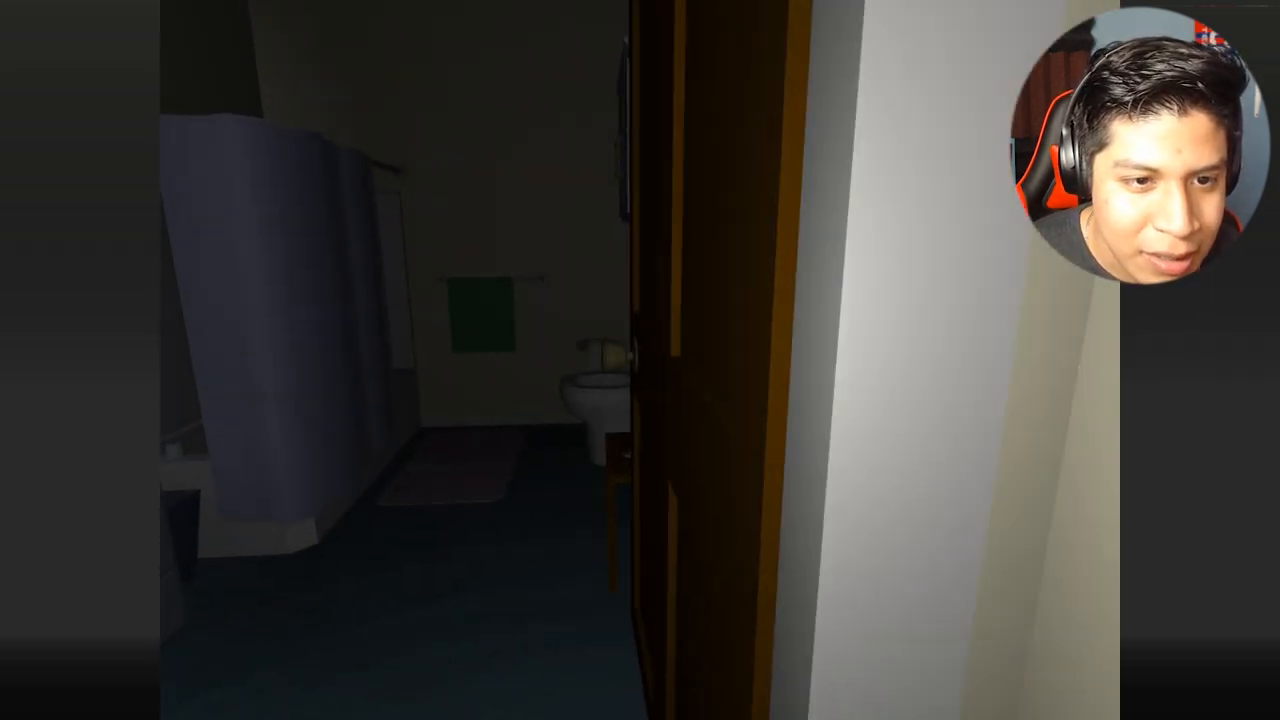
pyautogui.moveTo(640, 360)
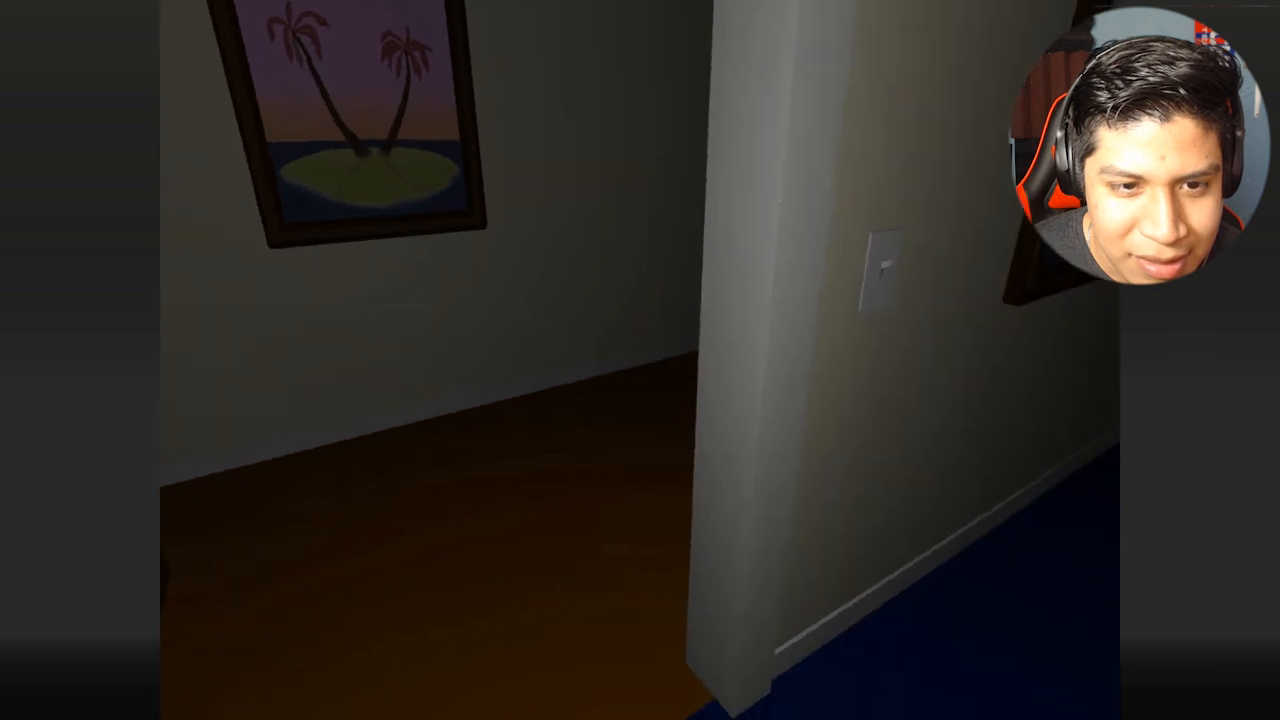
pyautogui.moveTo(640, 360)
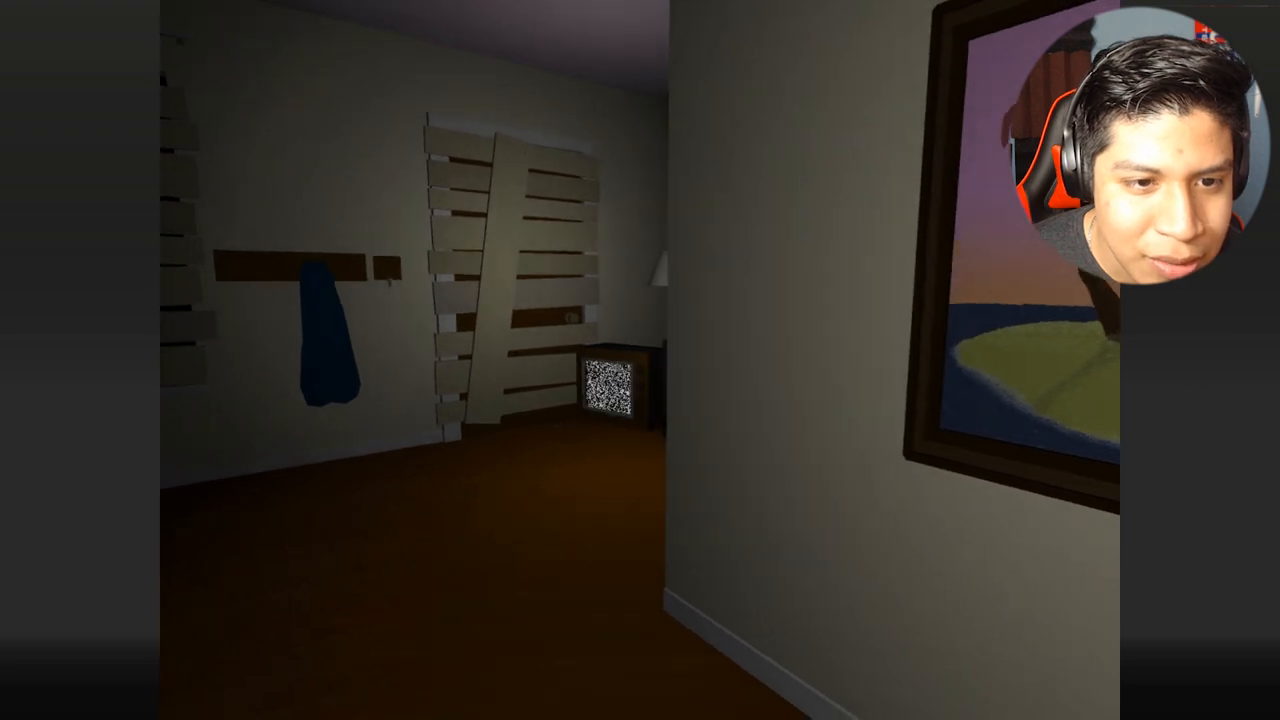
pyautogui.moveTo(640, 360)
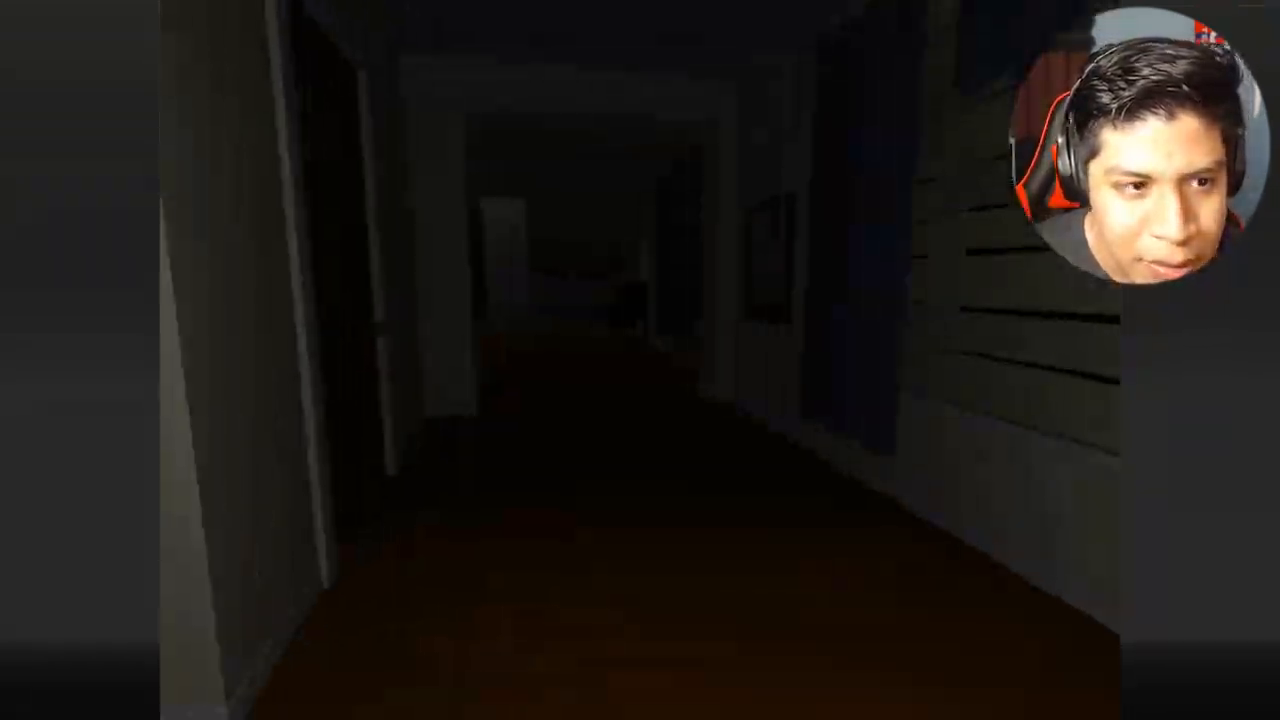
pyautogui.moveTo(640, 360)
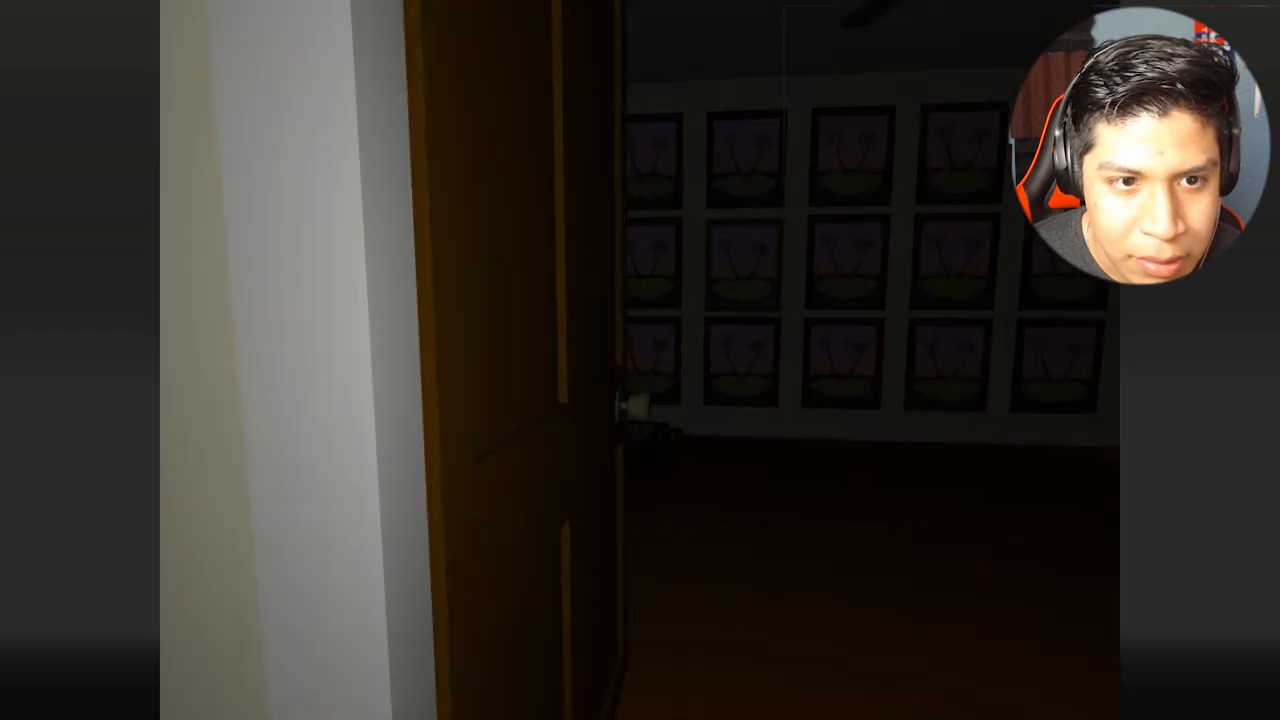
pyautogui.moveTo(640, 360)
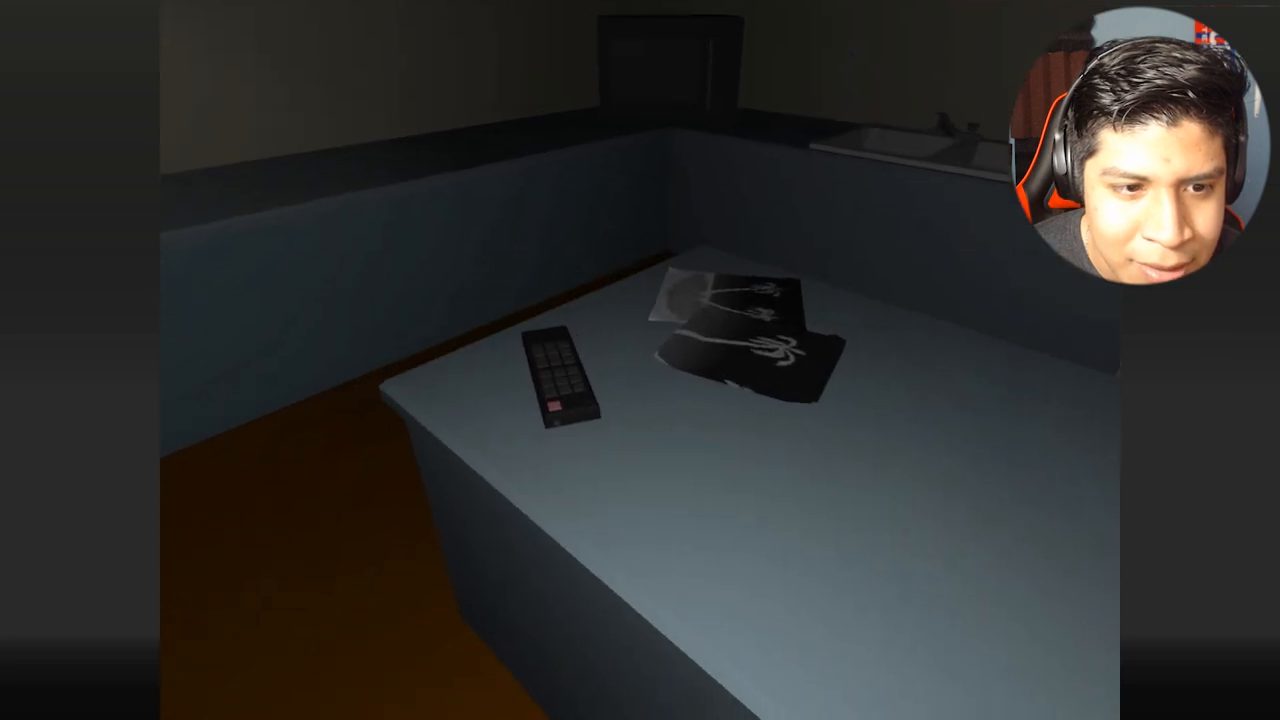
pyautogui.moveTo(640, 360)
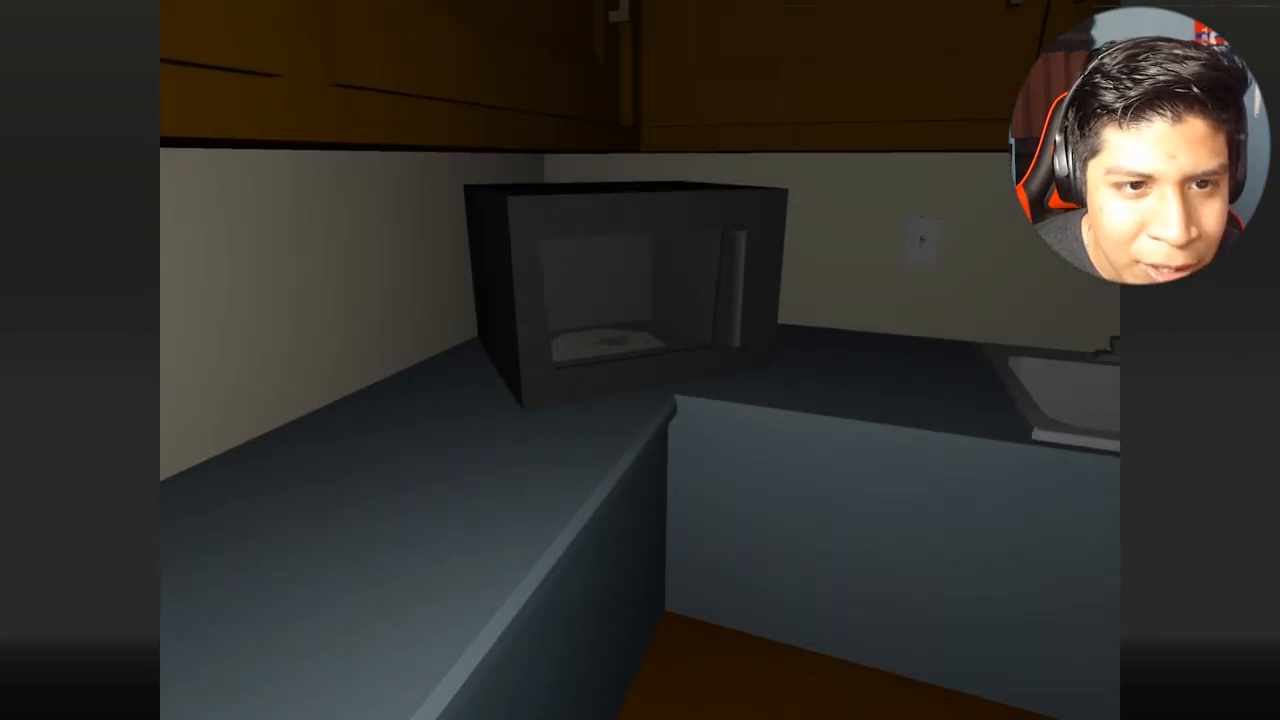
pyautogui.moveTo(640, 360)
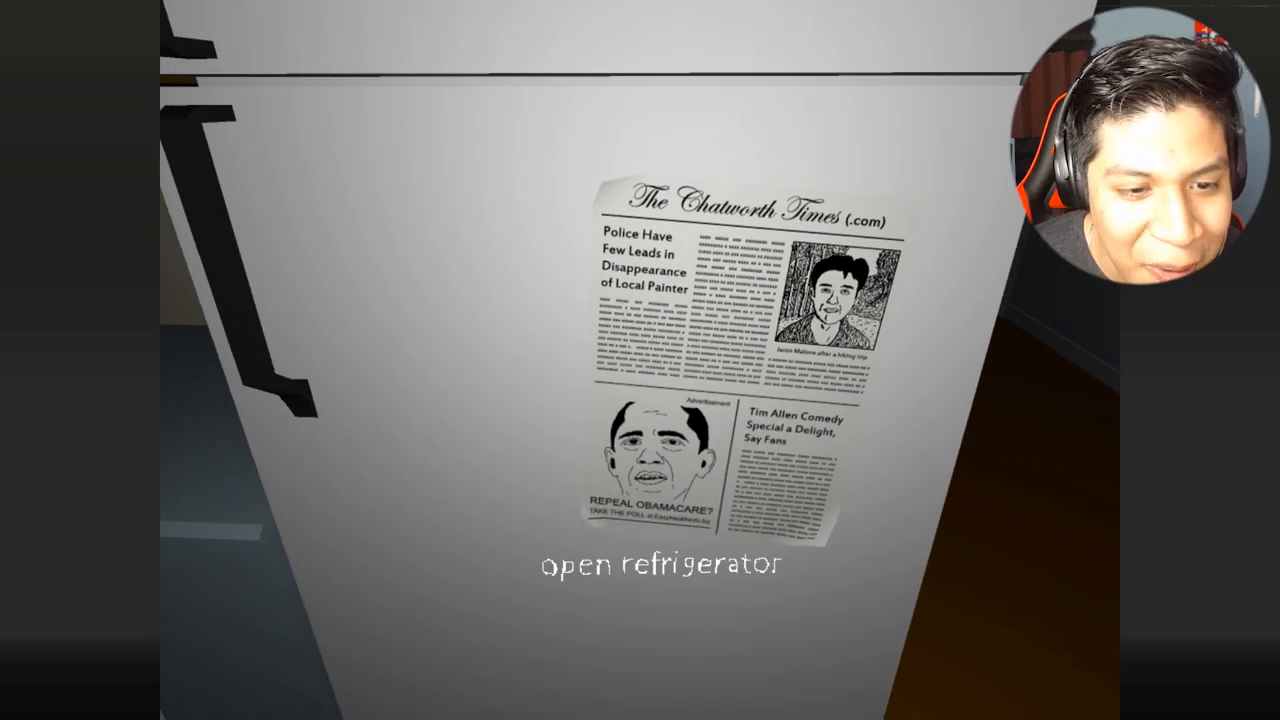
# - Inspect the microwave, fridge newspaper about a missing painter, and washer-dryer nook
pyautogui.click(640, 360)
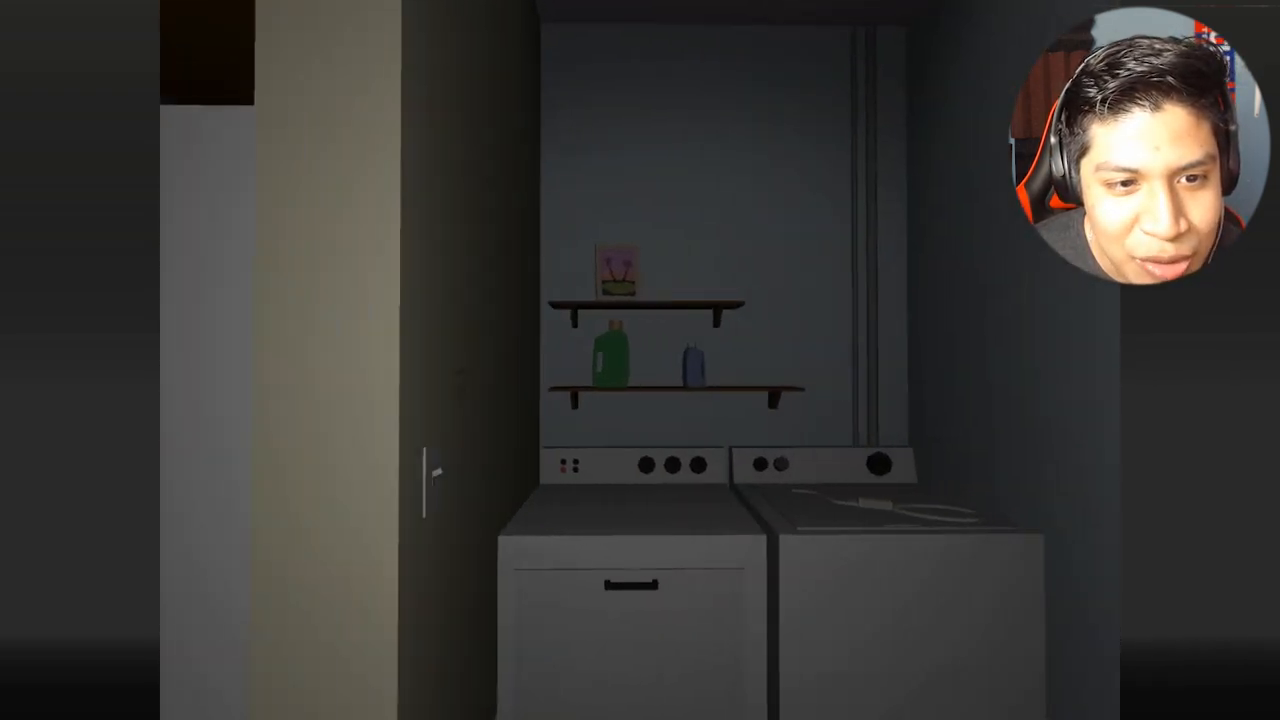
pyautogui.moveTo(640, 360)
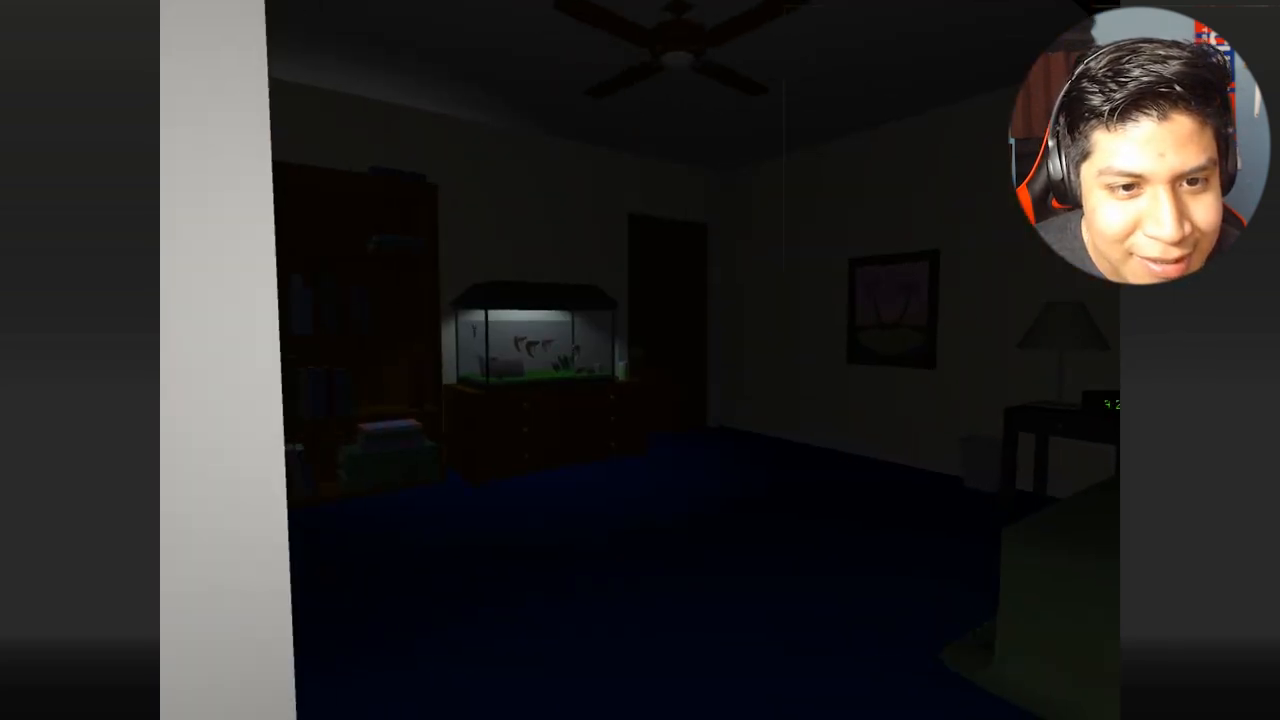
pyautogui.moveTo(640, 360)
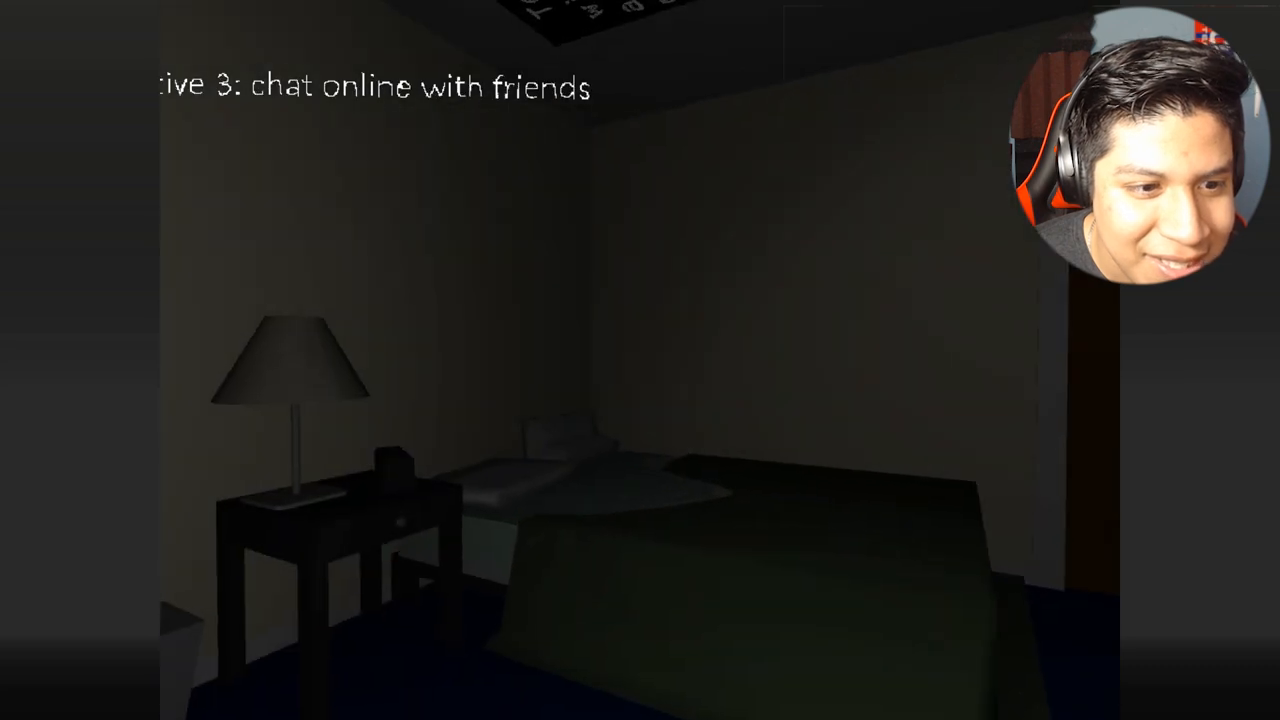
pyautogui.moveTo(640, 360)
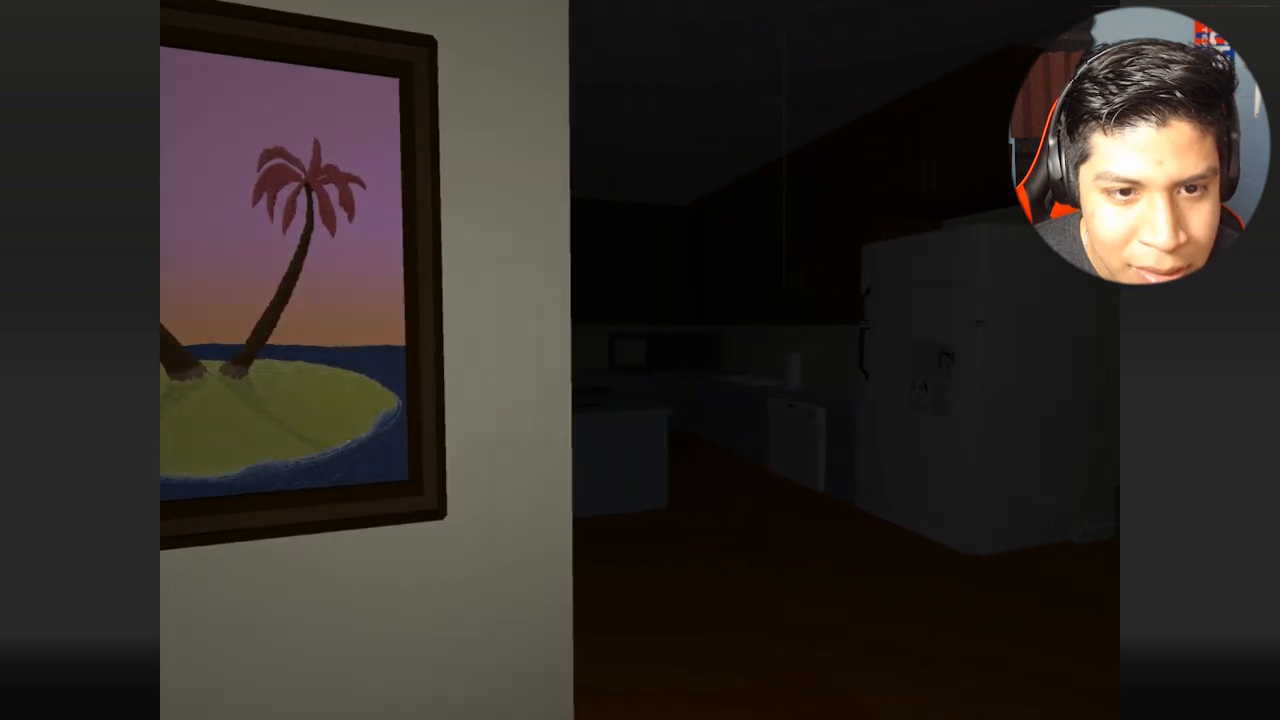
pyautogui.moveTo(640, 360)
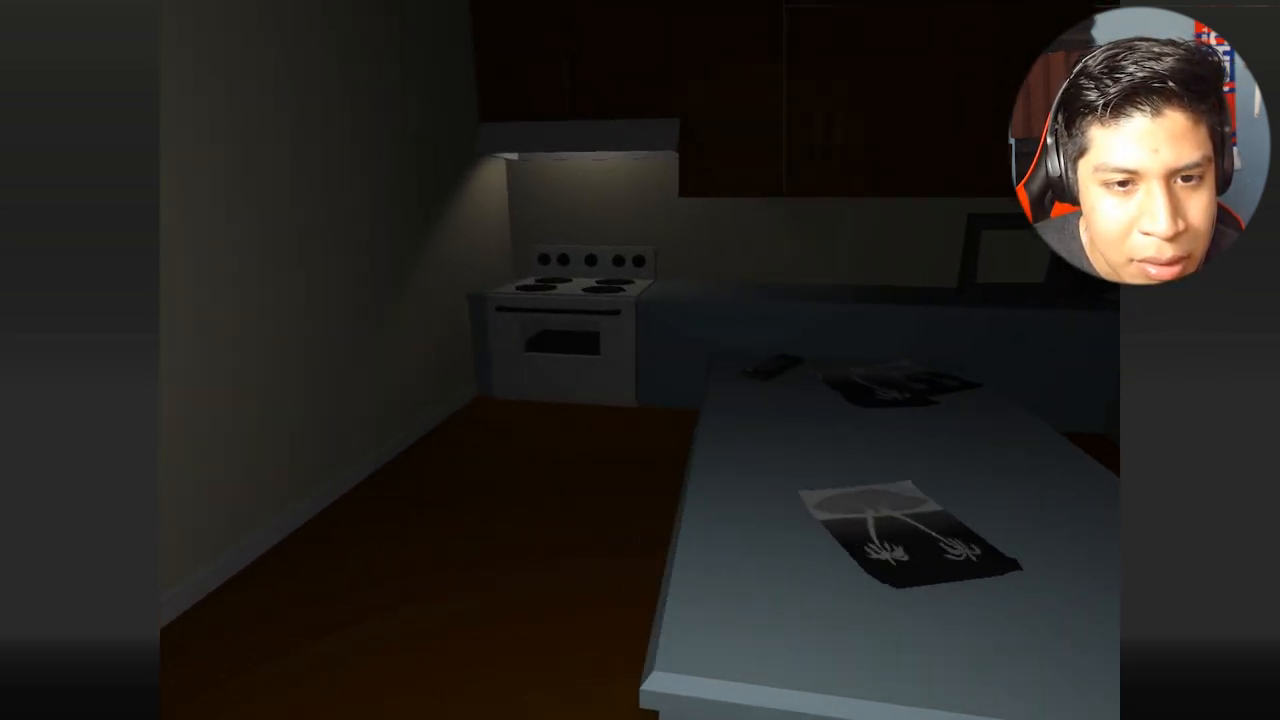
pyautogui.moveTo(640, 360)
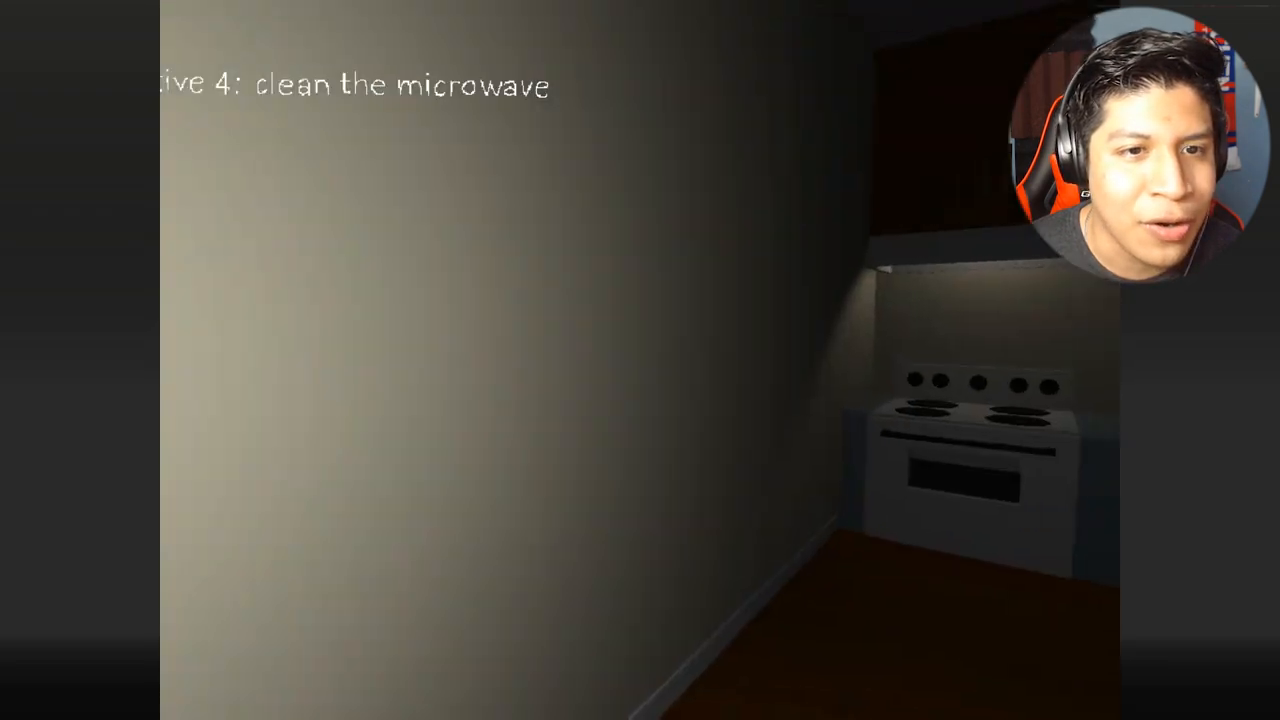
pyautogui.moveTo(640, 360)
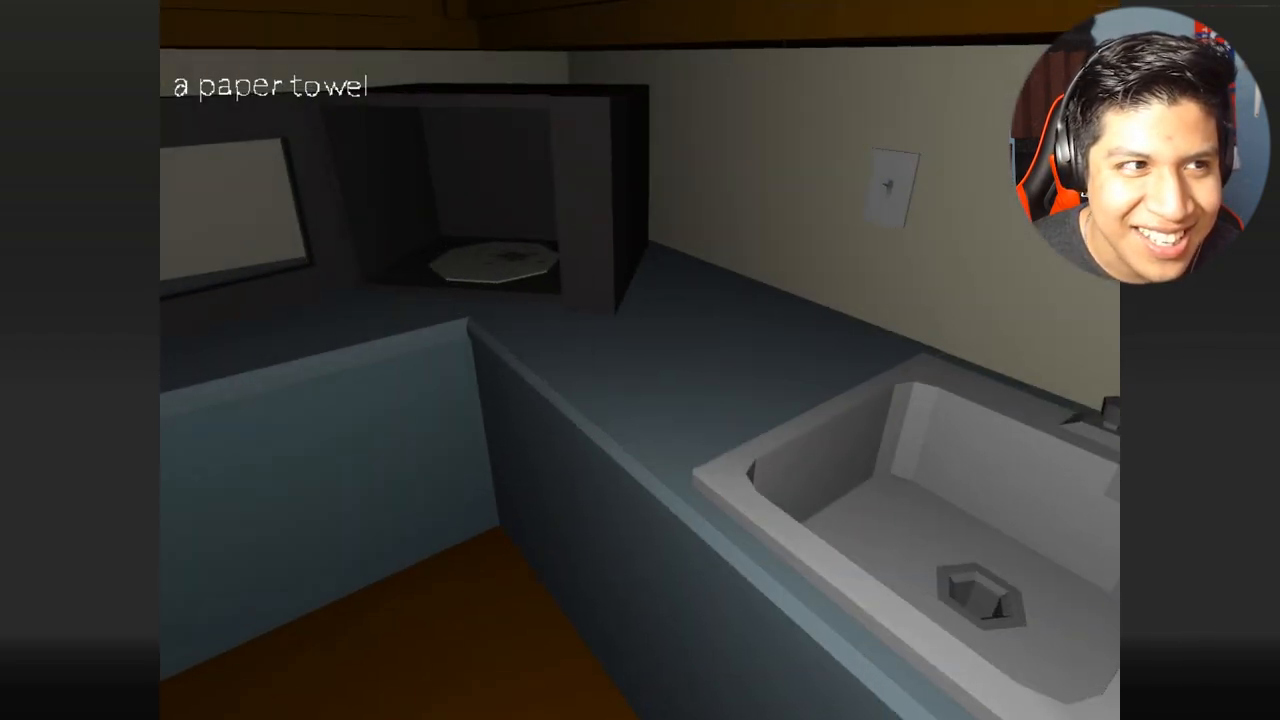
pyautogui.moveTo(640, 360)
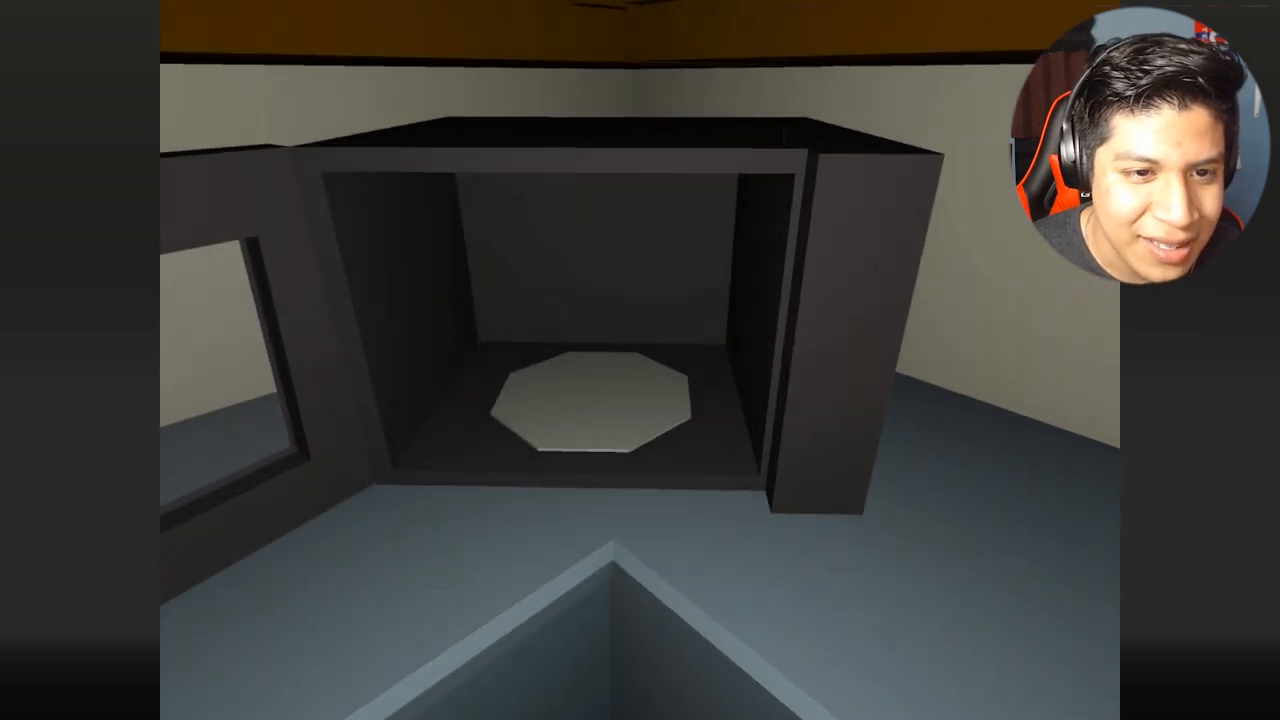
pyautogui.moveTo(640, 360)
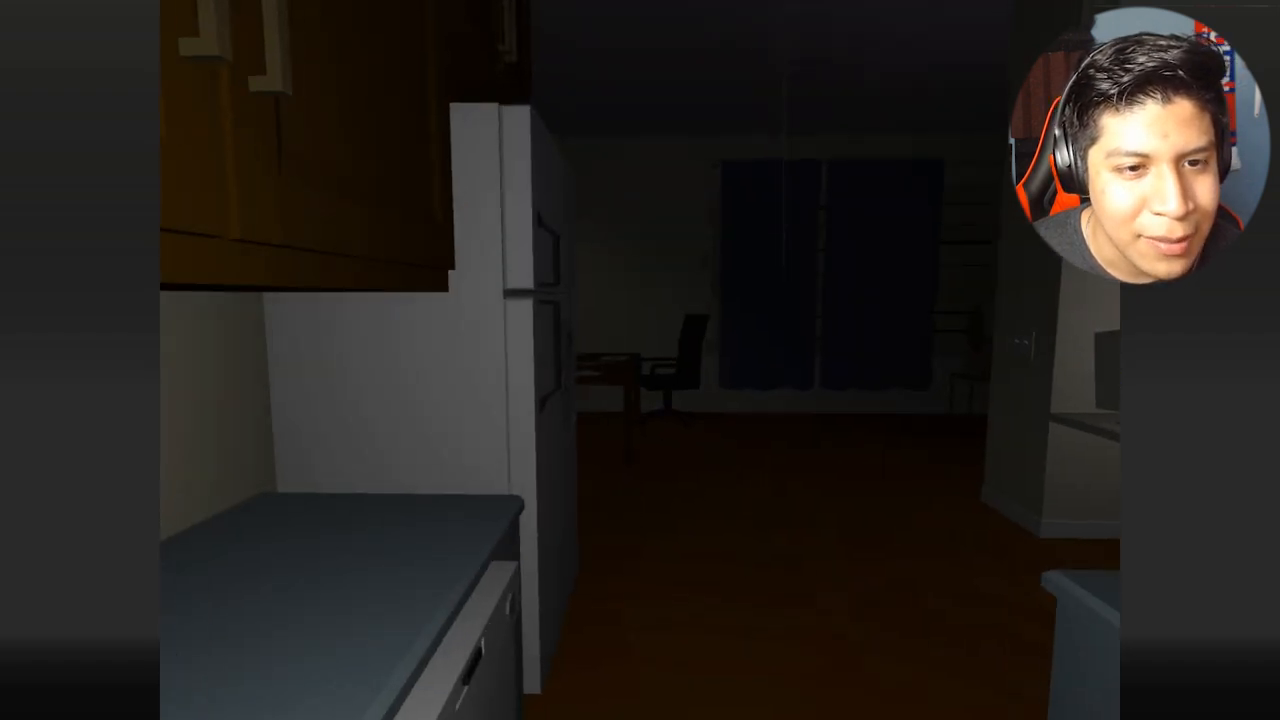
pyautogui.moveTo(640, 360)
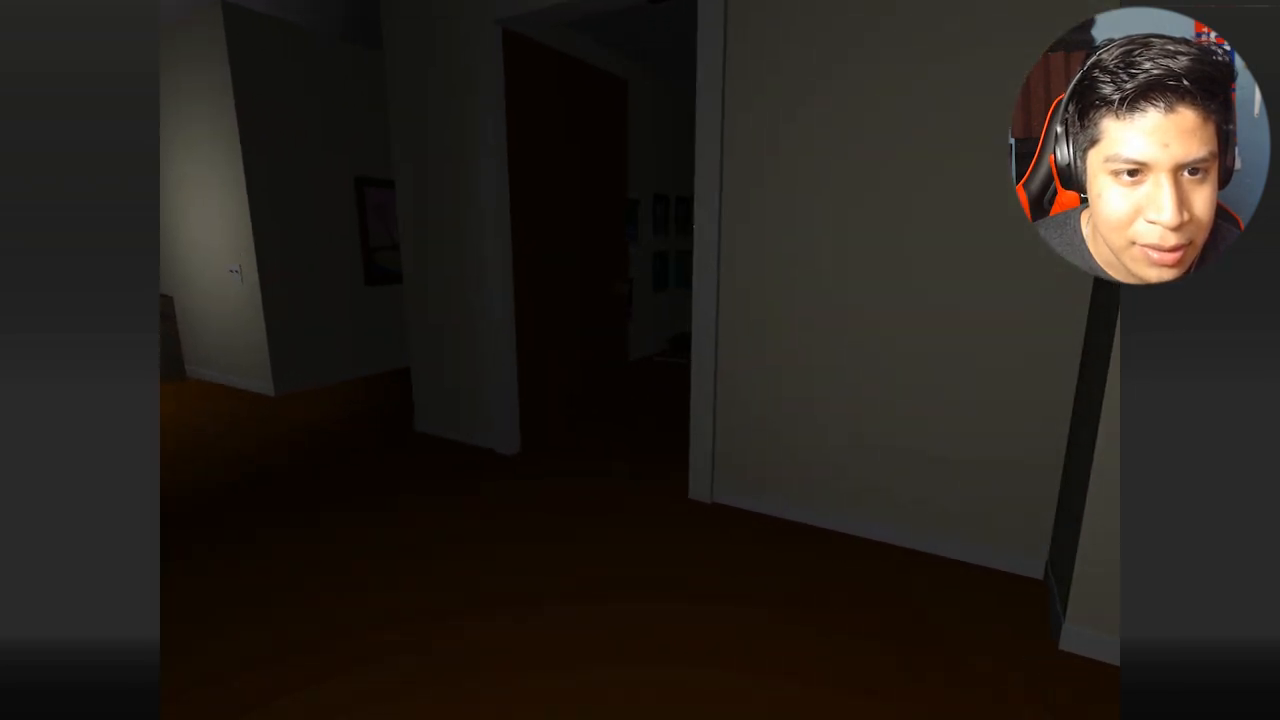
pyautogui.moveTo(640, 360)
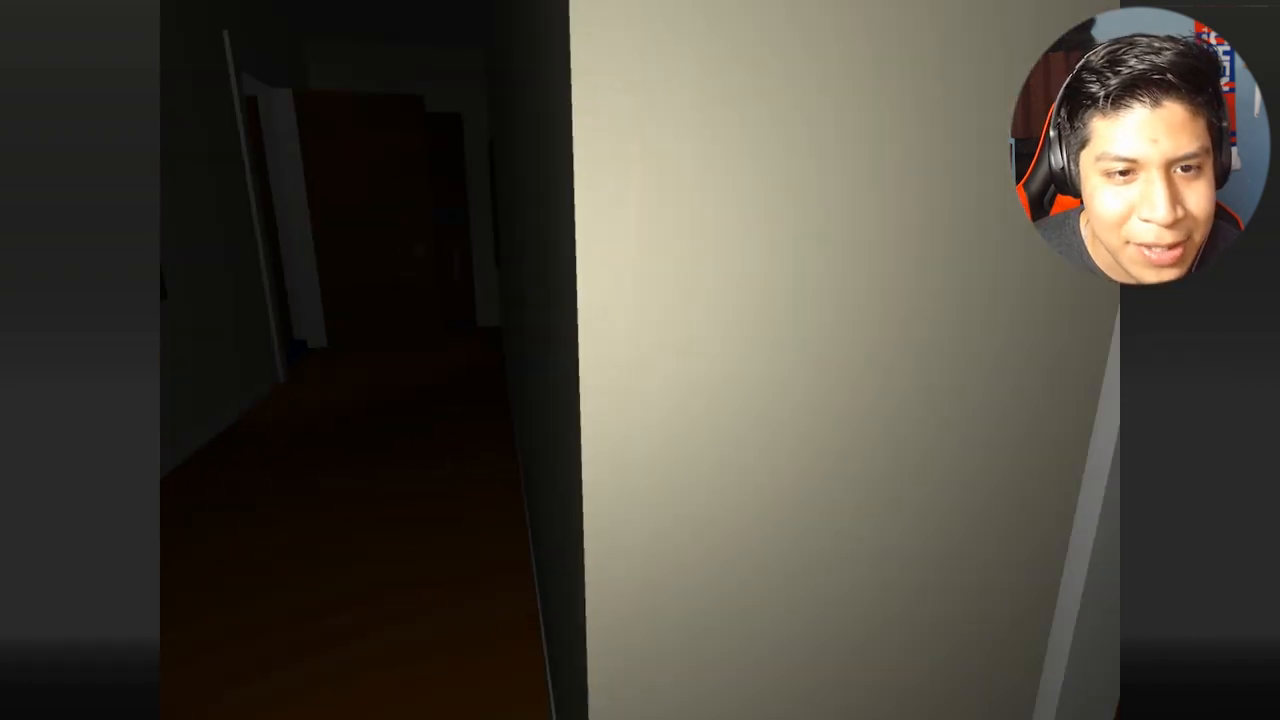
pyautogui.moveTo(640, 360)
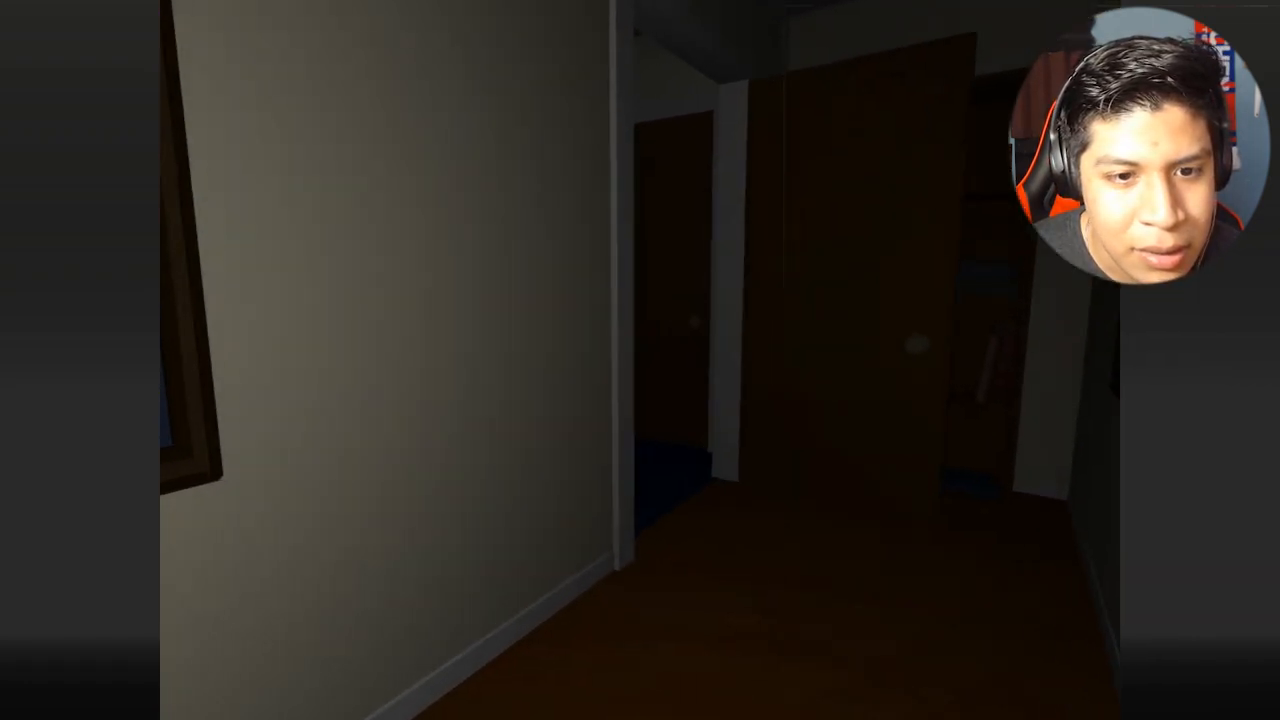
# - Carry the paper towel from the kitchen down the dark hallway to the closet doors
pyautogui.press('w')
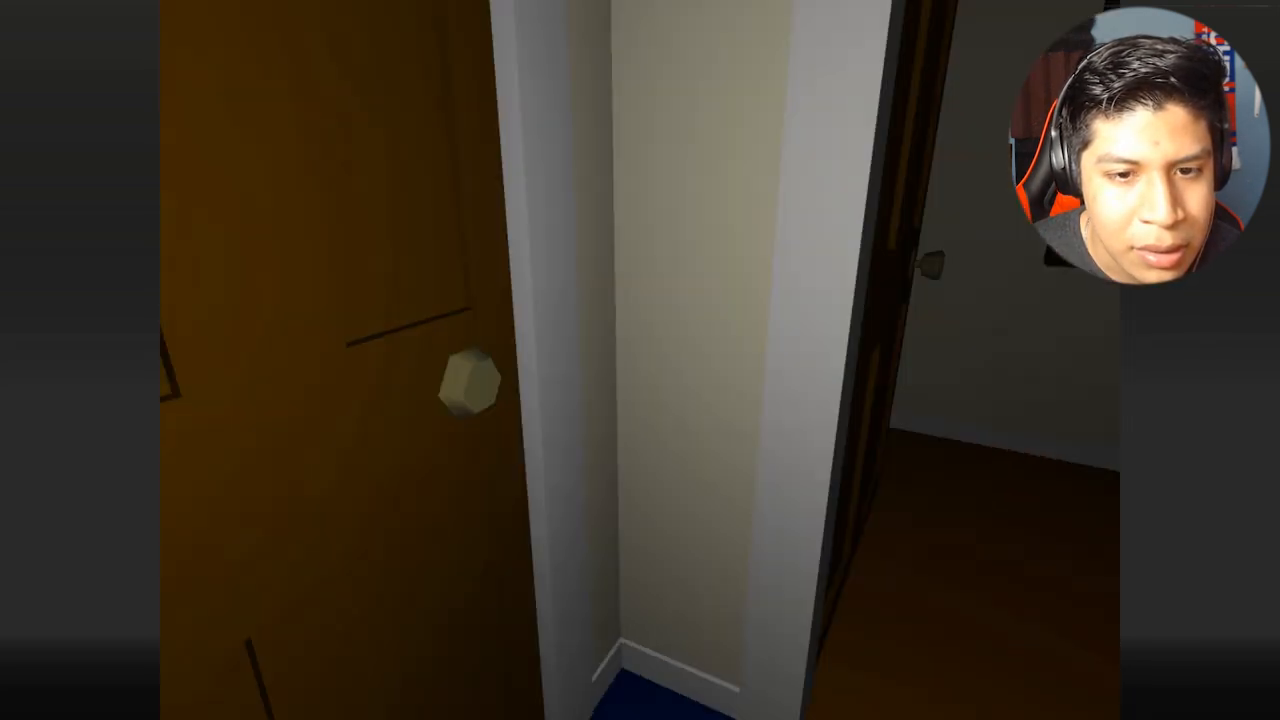
pyautogui.moveTo(640, 360)
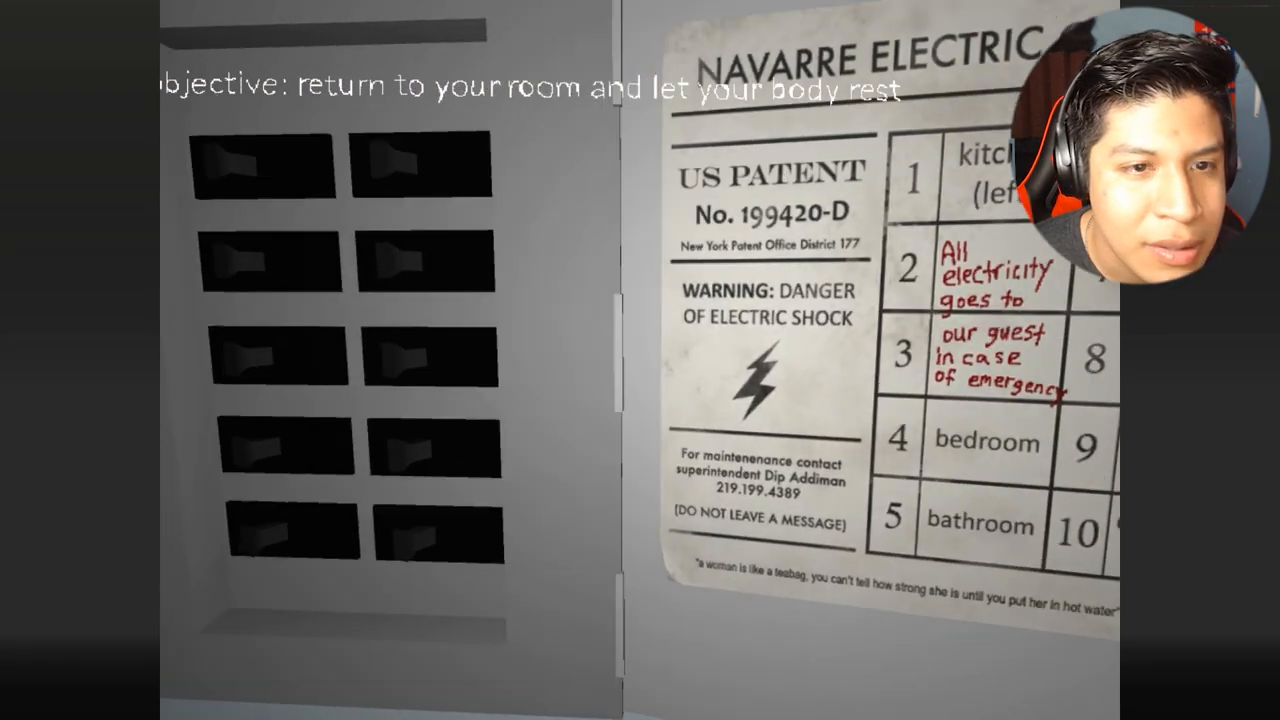
pyautogui.moveTo(640, 360)
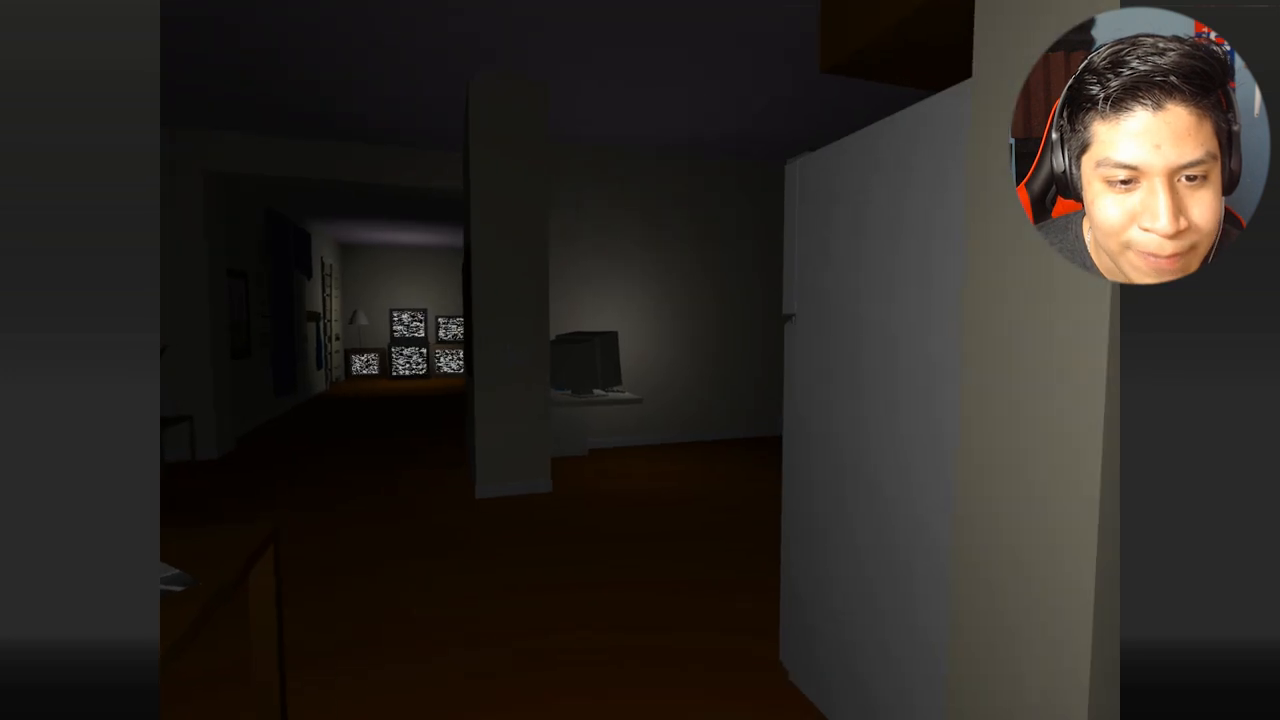
pyautogui.moveTo(640, 360)
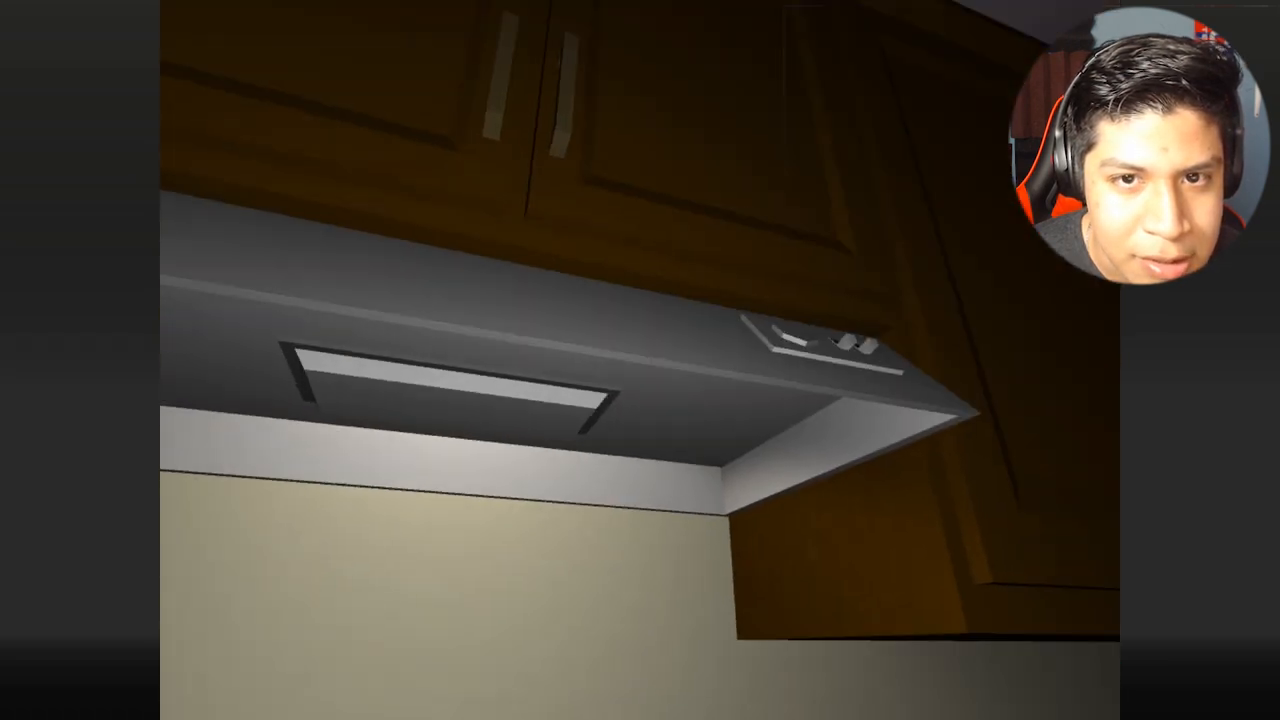
pyautogui.moveTo(640, 360)
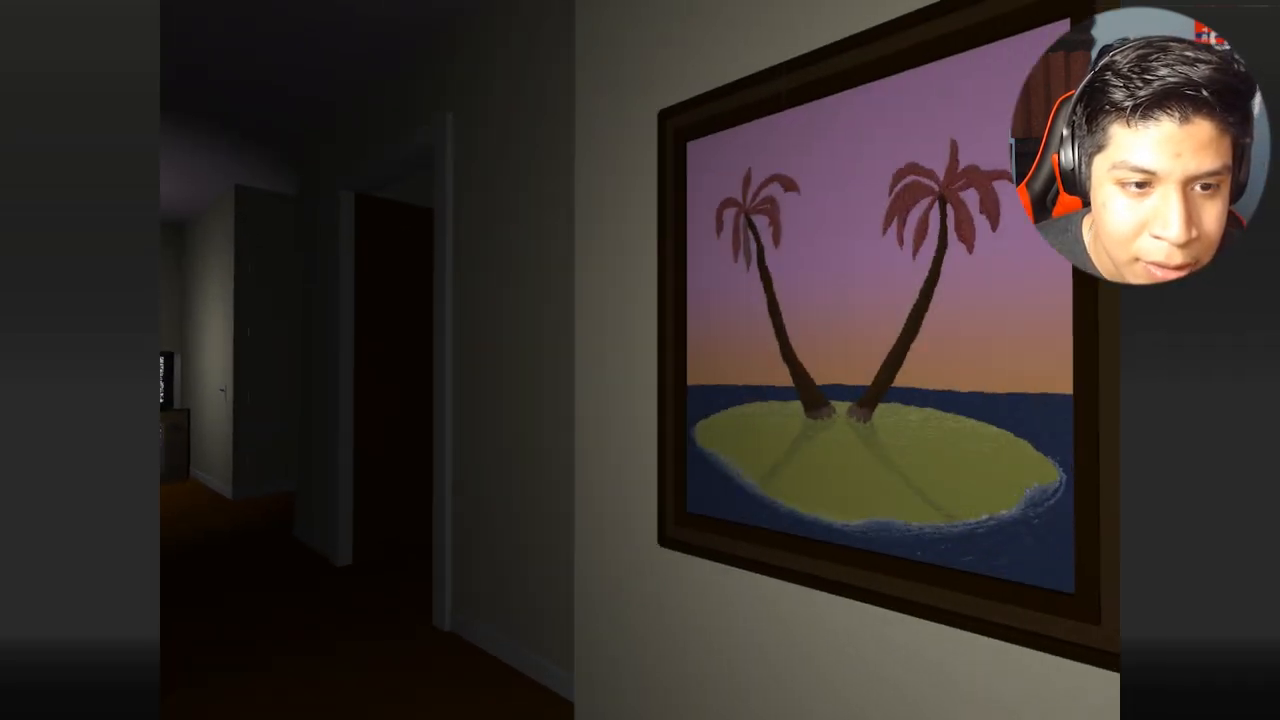
pyautogui.moveTo(640, 360)
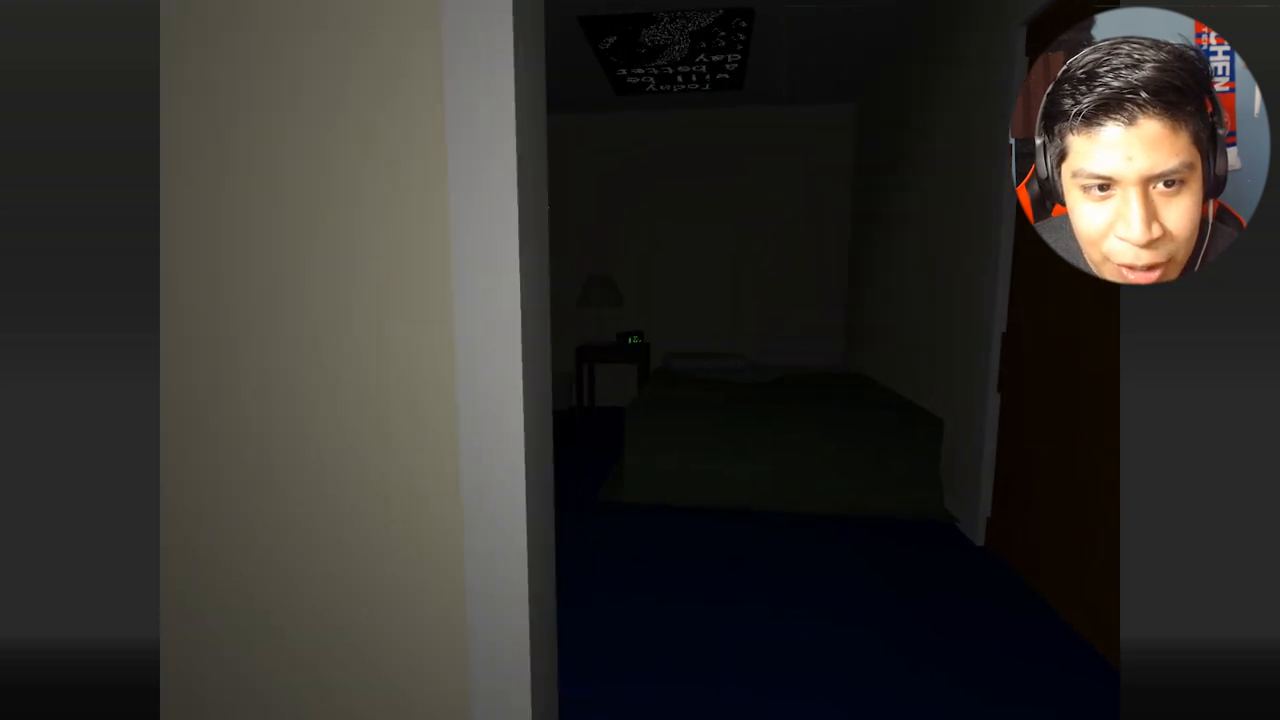
pyautogui.moveTo(640, 360)
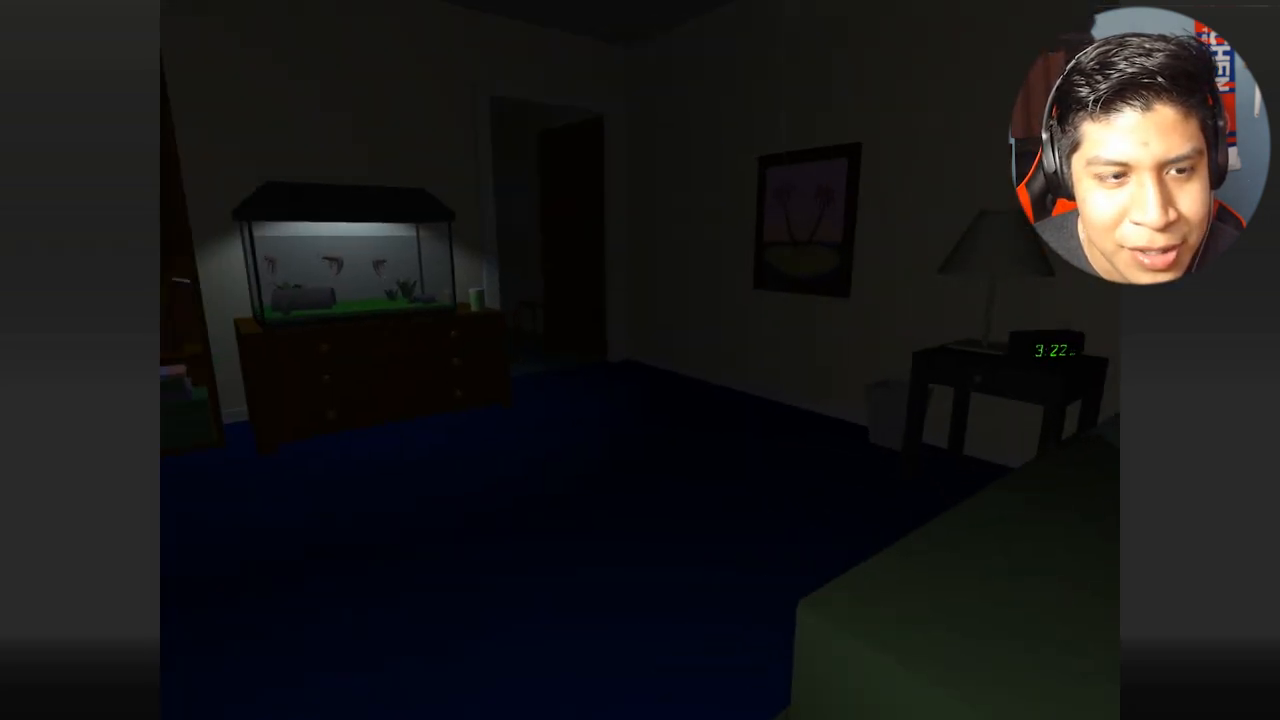
pyautogui.moveTo(640, 360)
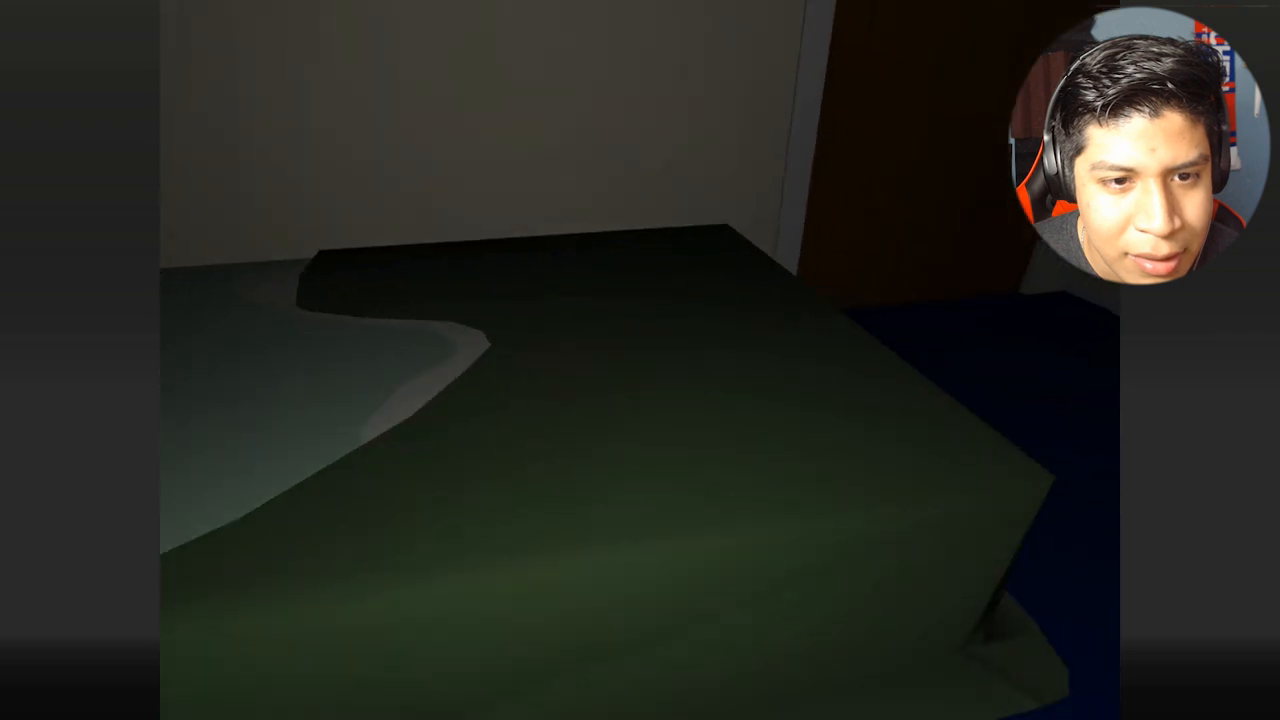
pyautogui.moveTo(640, 360)
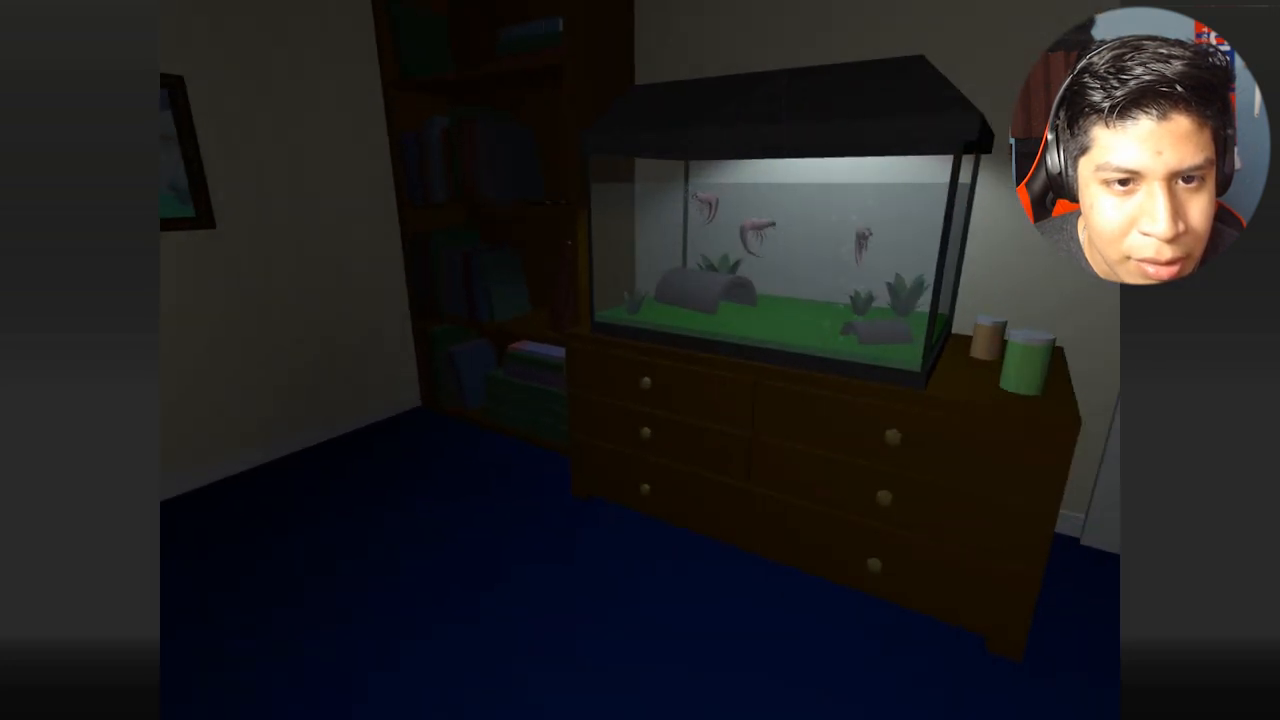
pyautogui.moveTo(640, 360)
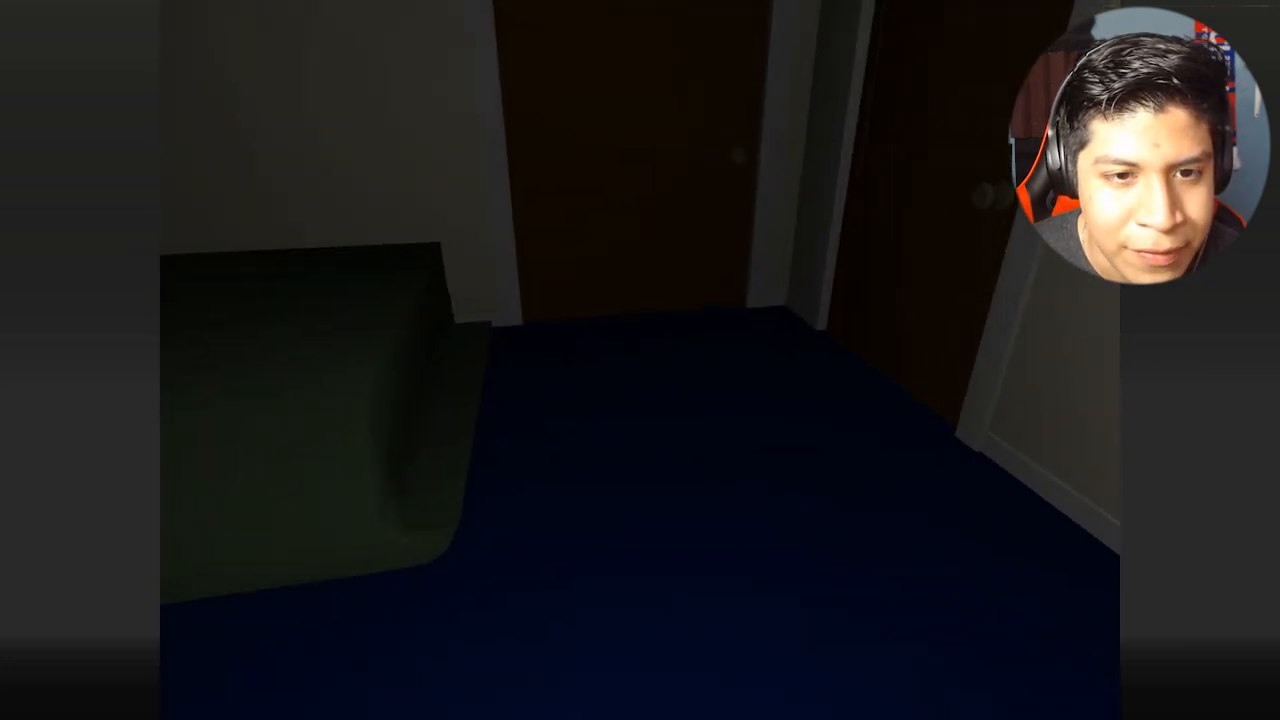